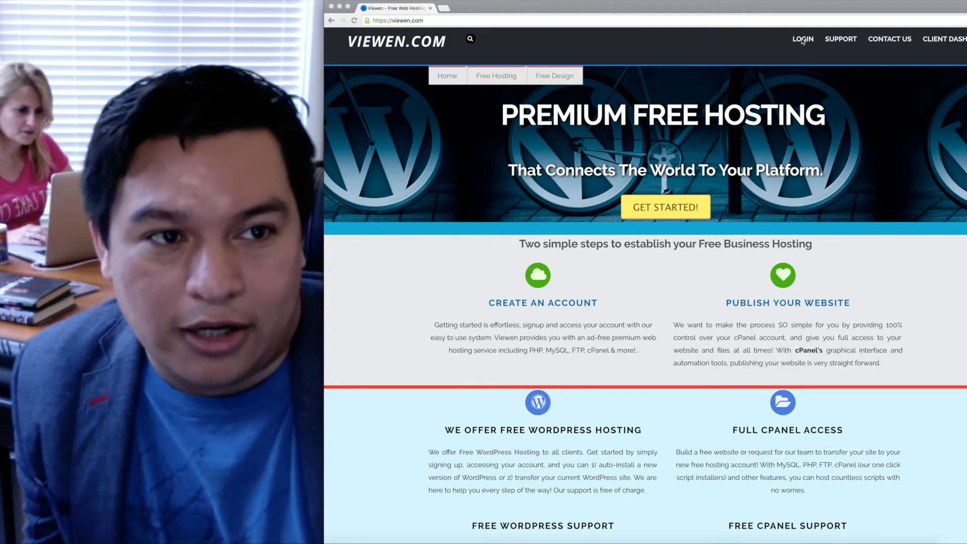
# - Sign in to the Viewen client area with the account email
pyautogui.click(802, 39)
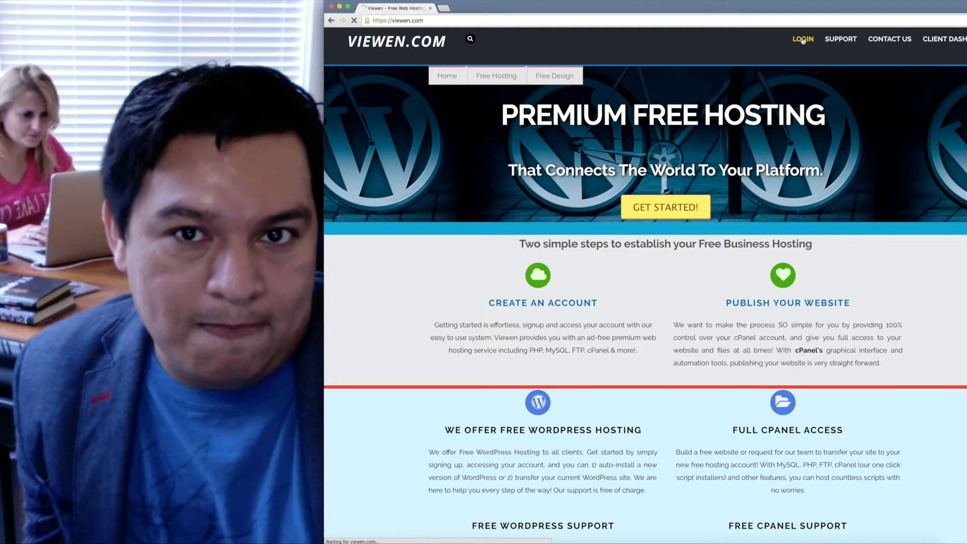
pyautogui.click(803, 39)
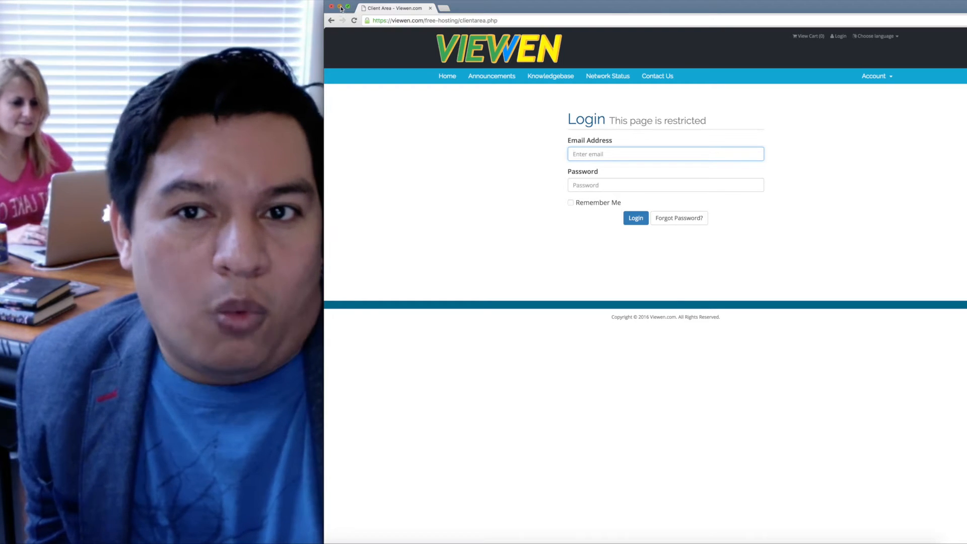
pyautogui.click(636, 218)
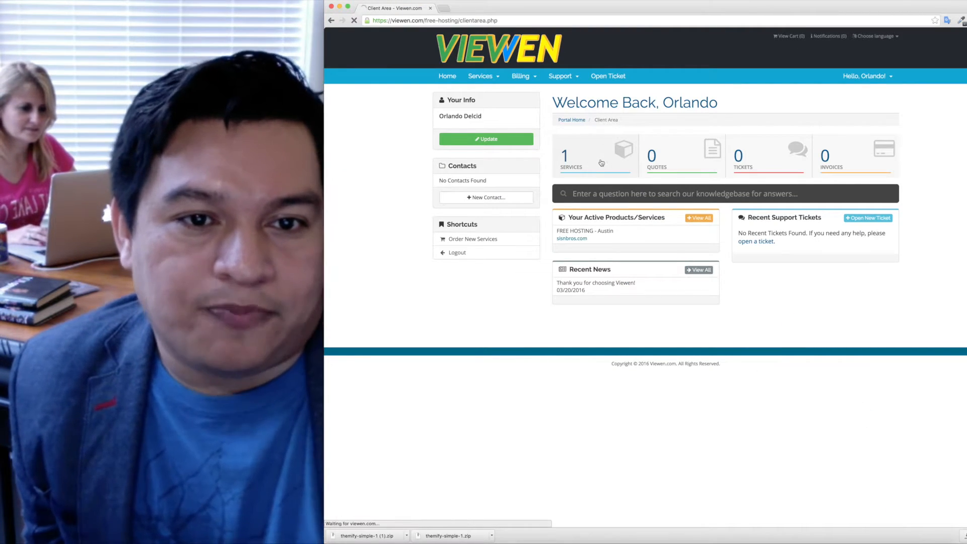
# - Open the sisnbros.com hosting service from Services and launch its cPanel
pyautogui.click(570, 155)
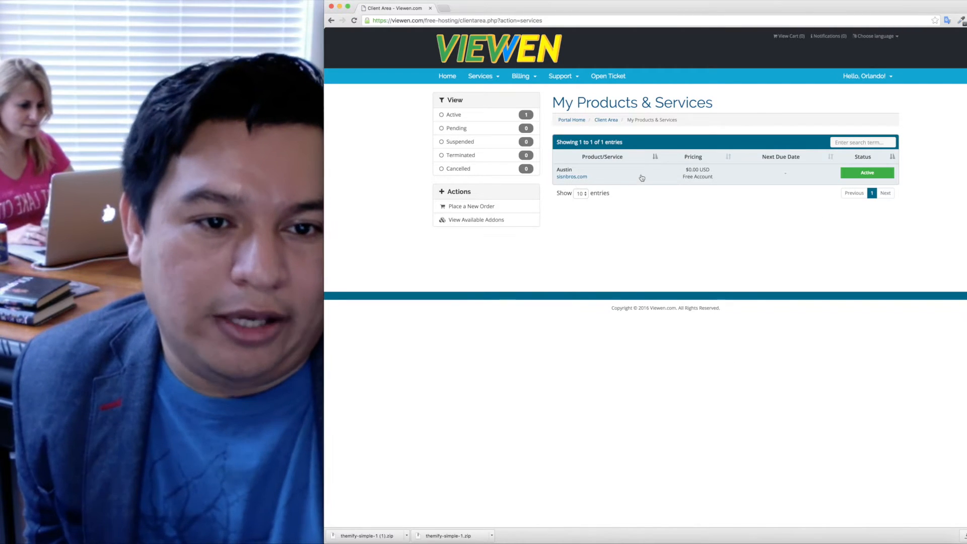
pyautogui.click(570, 173)
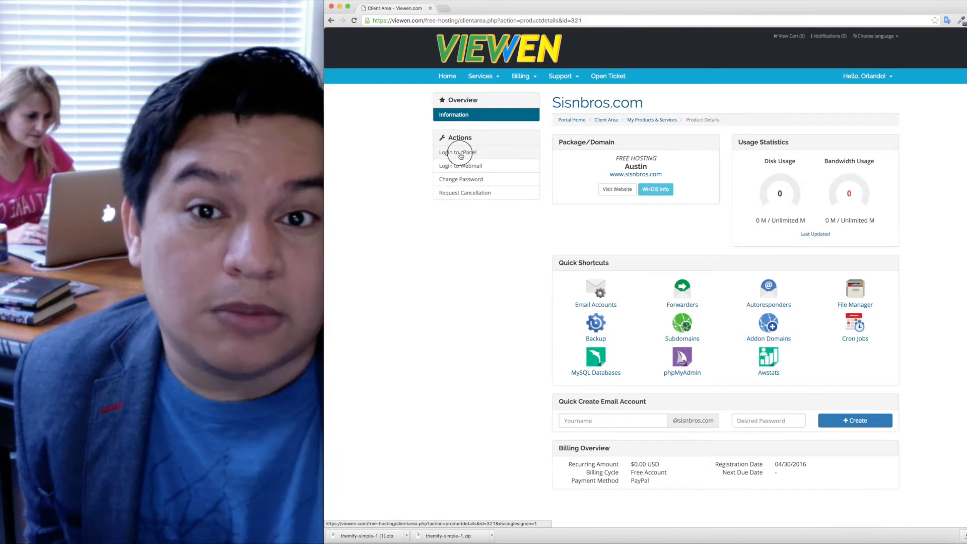
pyautogui.click(457, 152)
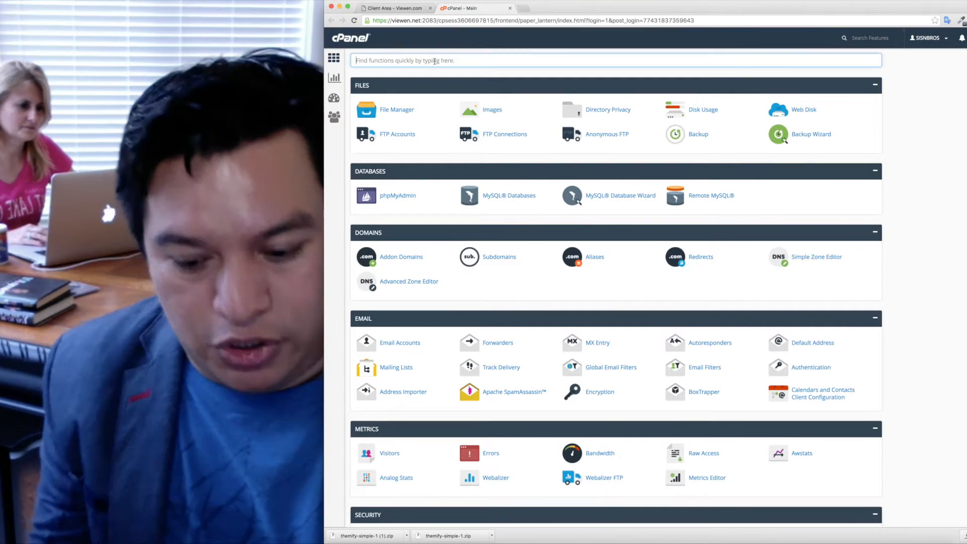
# - Find QuickInstall via the cPanel search ('qu') and show its WordPress install page
pyautogui.write('qu')
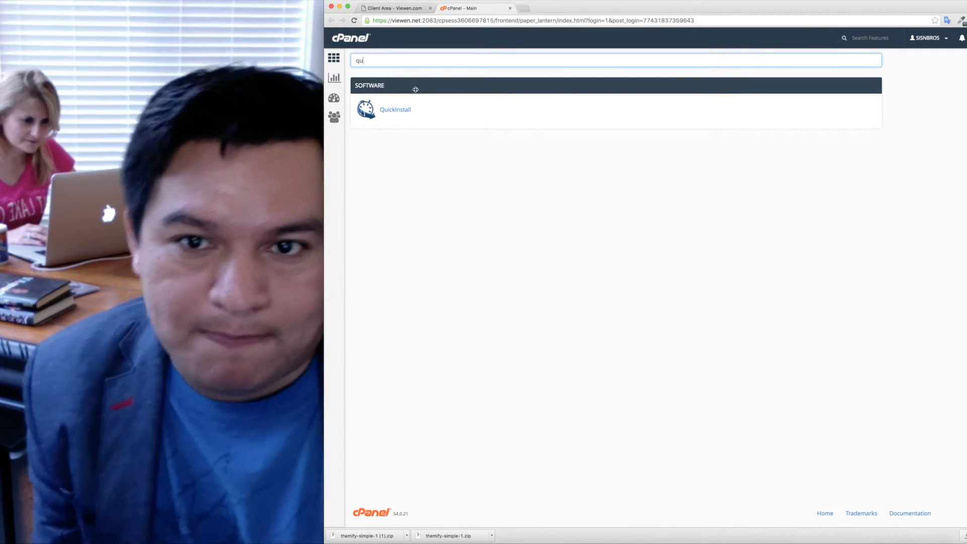
pyautogui.click(395, 109)
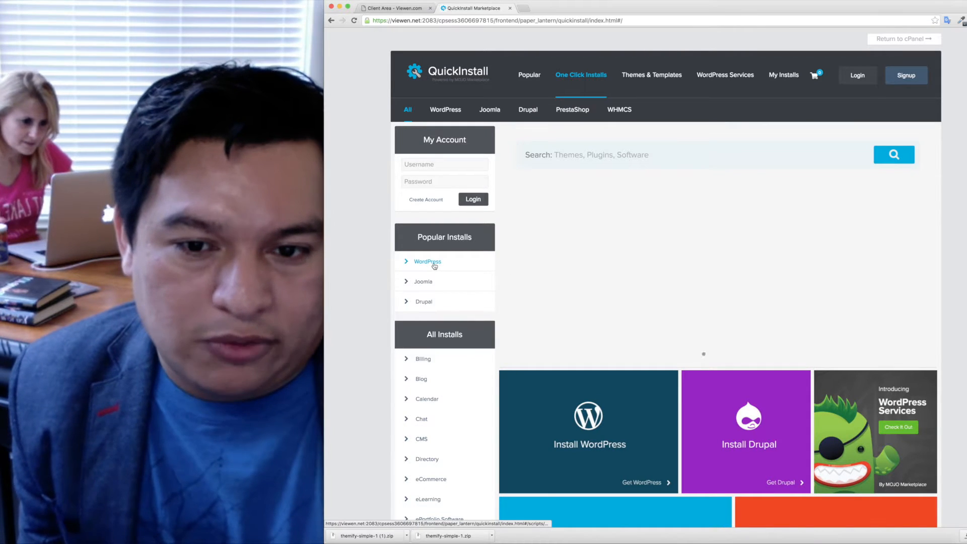
pyautogui.click(427, 261)
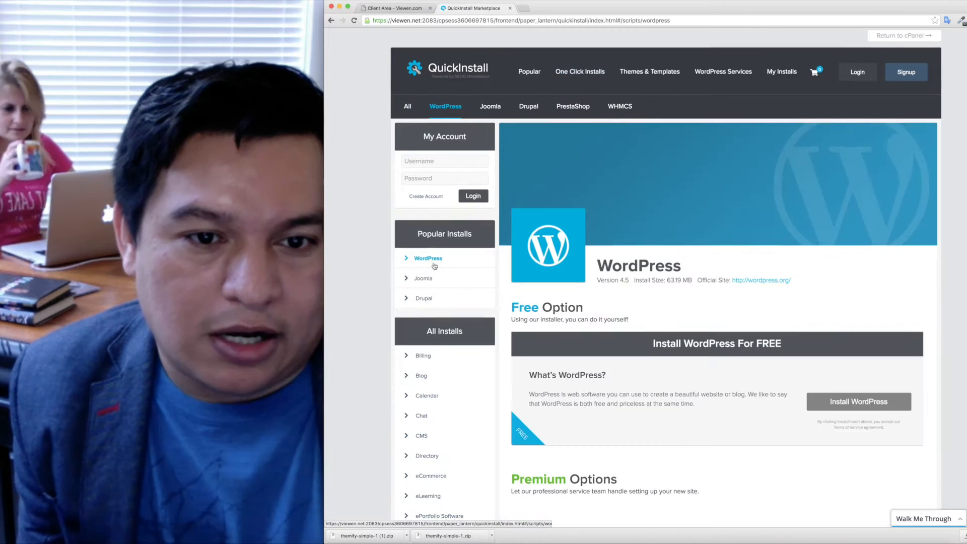
pyautogui.scroll(-3)
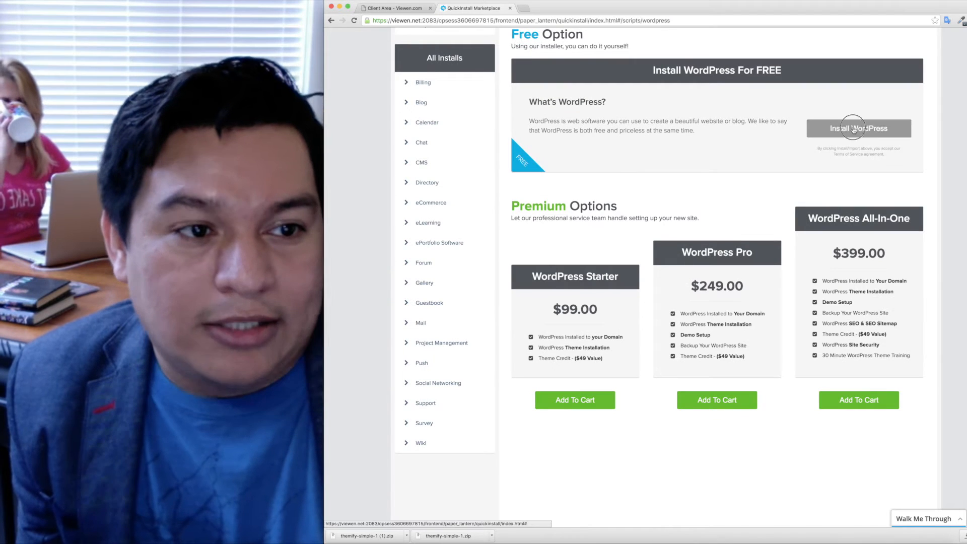
# - Start the free install on sisnbros.com with admin email and blog title SISNBROS
pyautogui.click(858, 128)
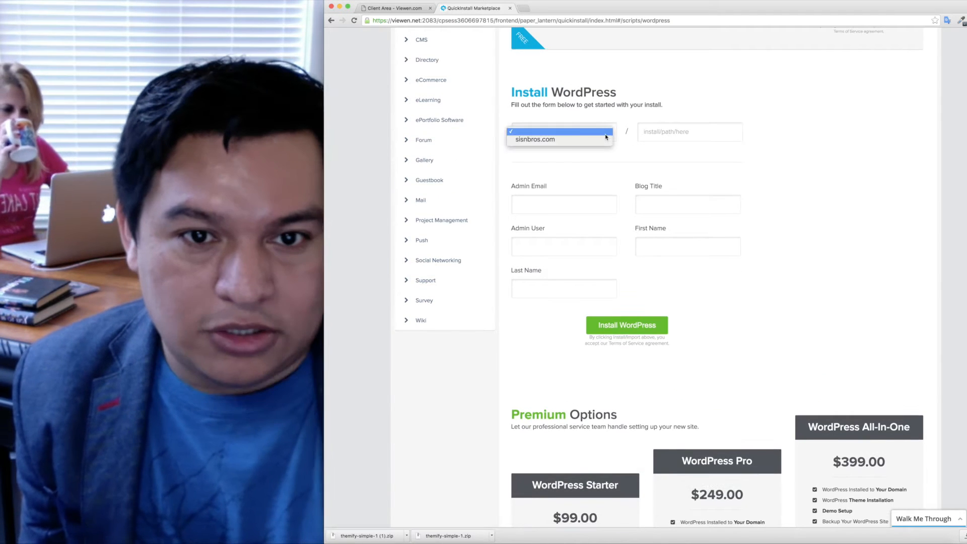
pyautogui.click(559, 139)
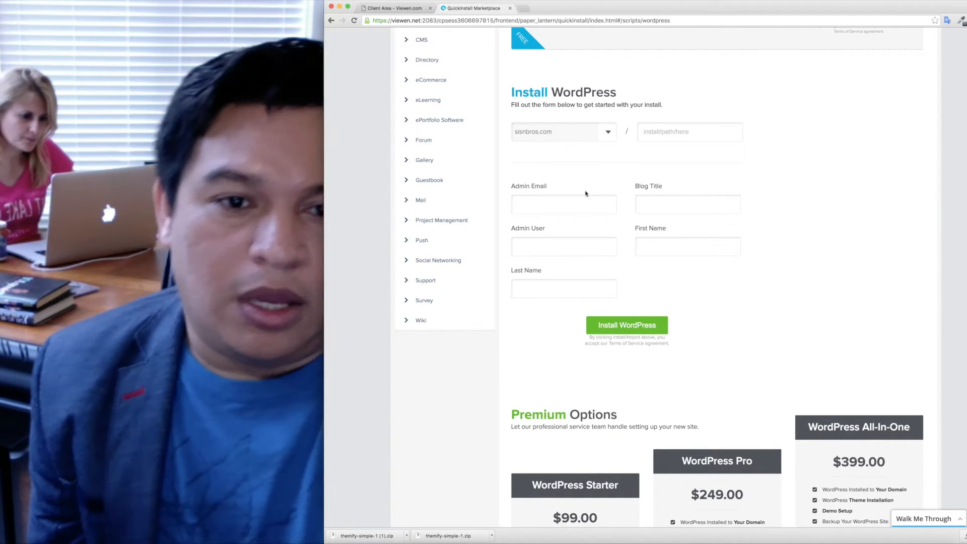
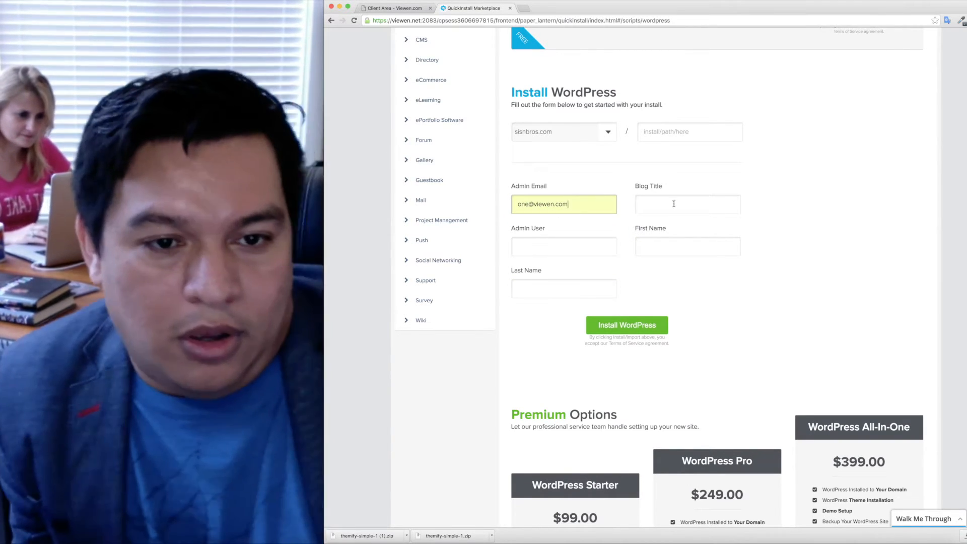
pyautogui.write('SISNBROS')
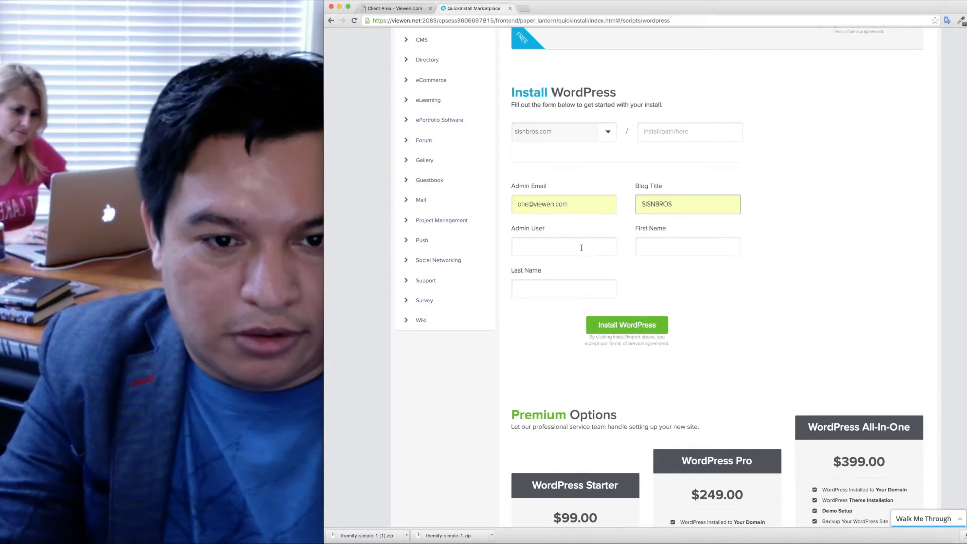
# - Fill admin user 'orlando', first and last name 'Delcid', and start the installation
pyautogui.click(562, 247)
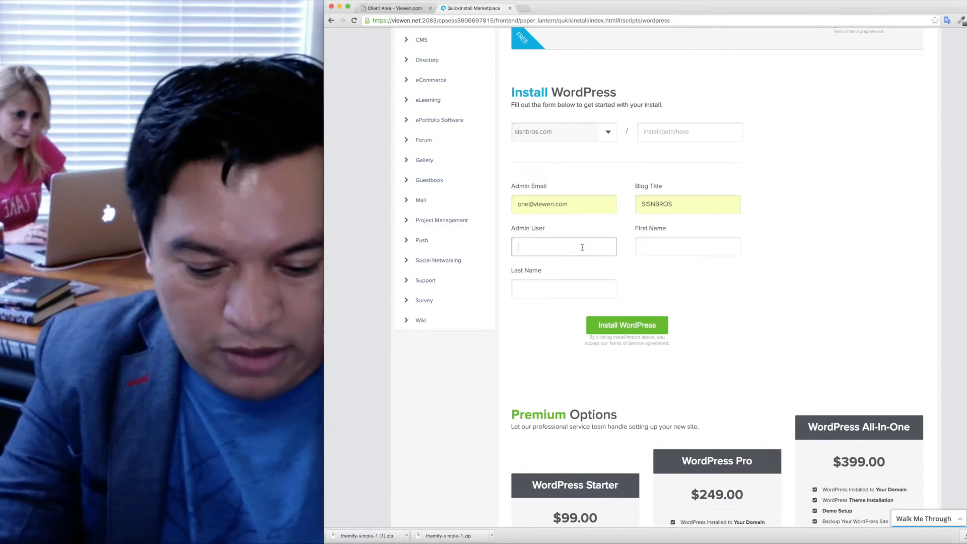
pyautogui.write('orlando')
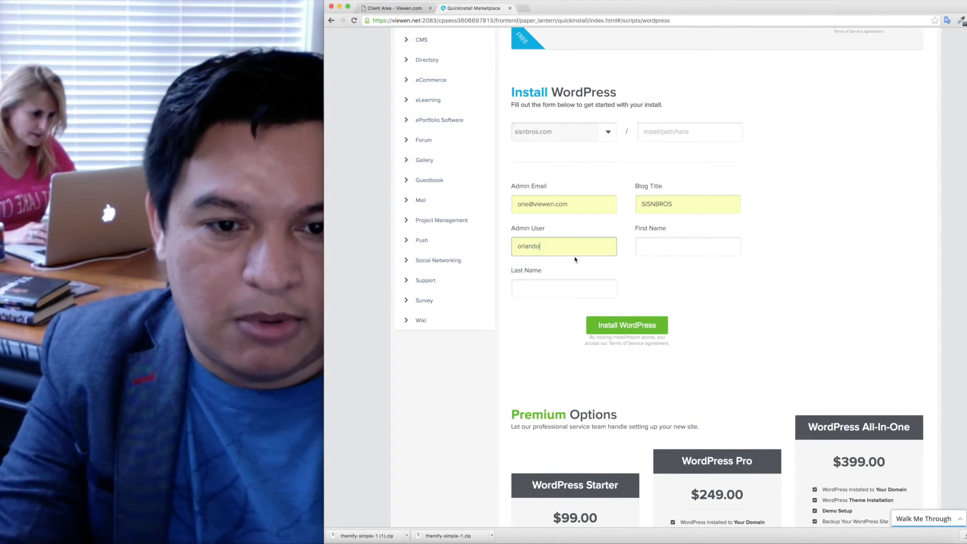
pyautogui.write('o')
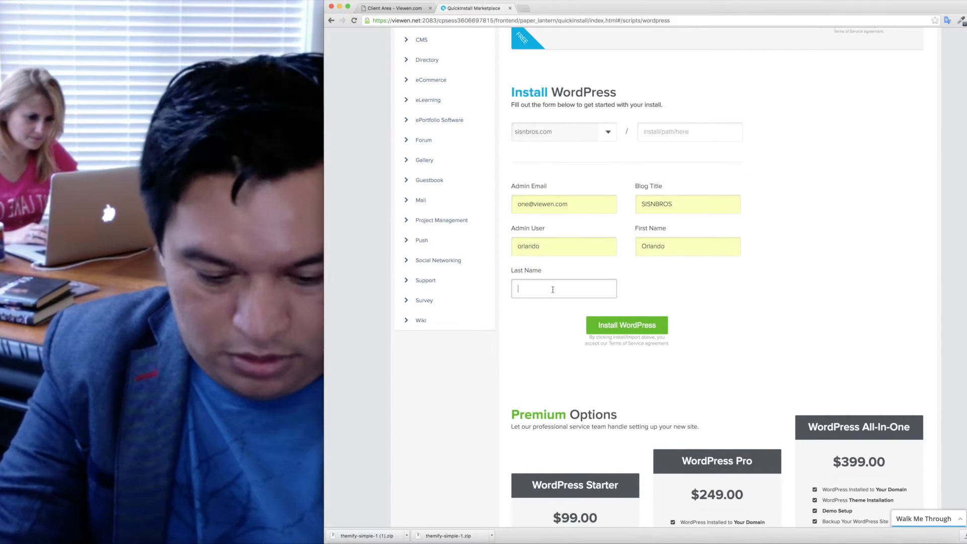
pyautogui.write('Delcid')
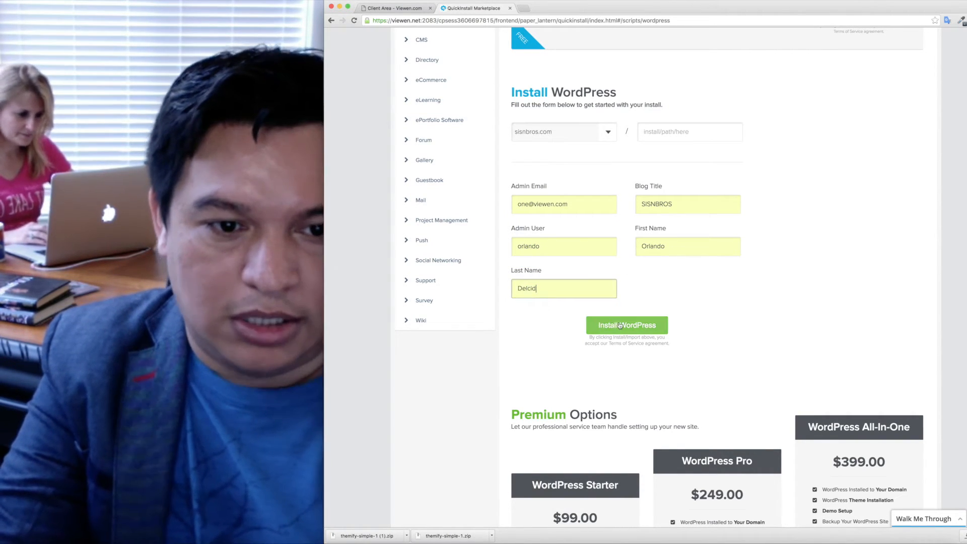
pyautogui.click(625, 325)
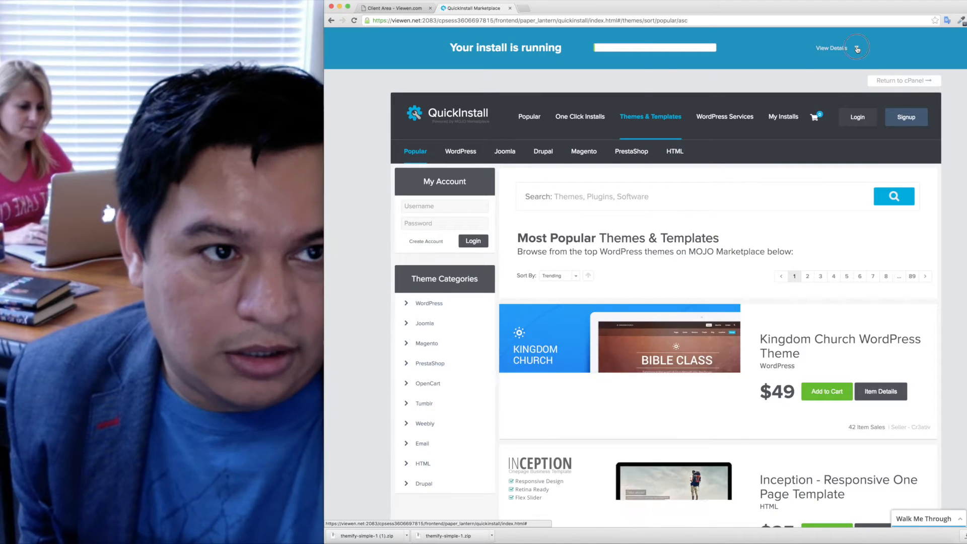
# - View the finished install's details and select the generated admin password
pyautogui.click(856, 49)
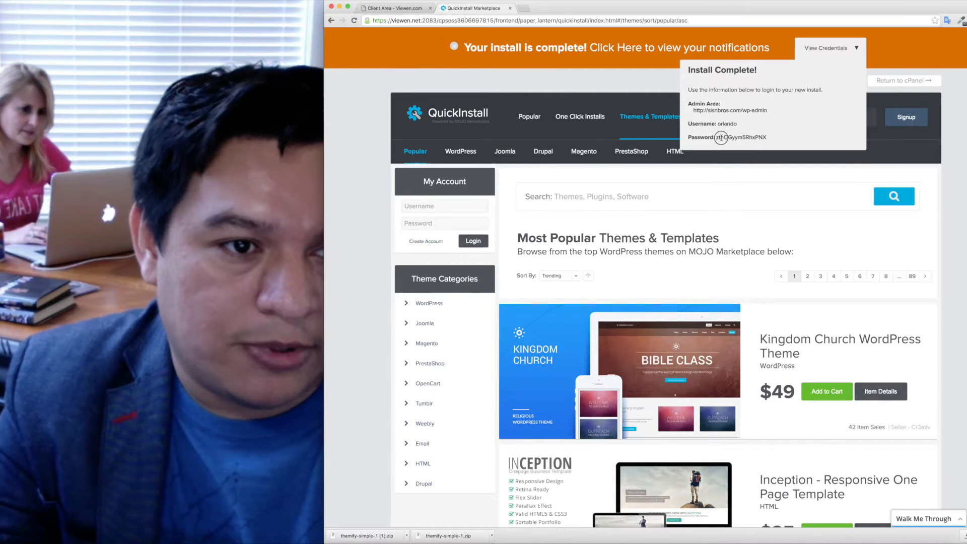
pyautogui.doubleClick(742, 137)
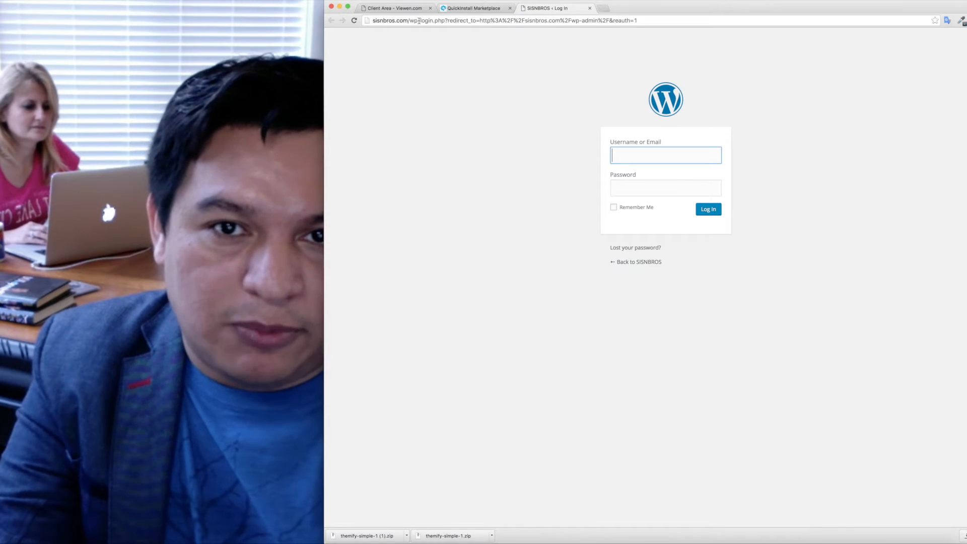
# - Log in to wp-admin with the saved username and password to reach the Dashboard
pyautogui.write('O')
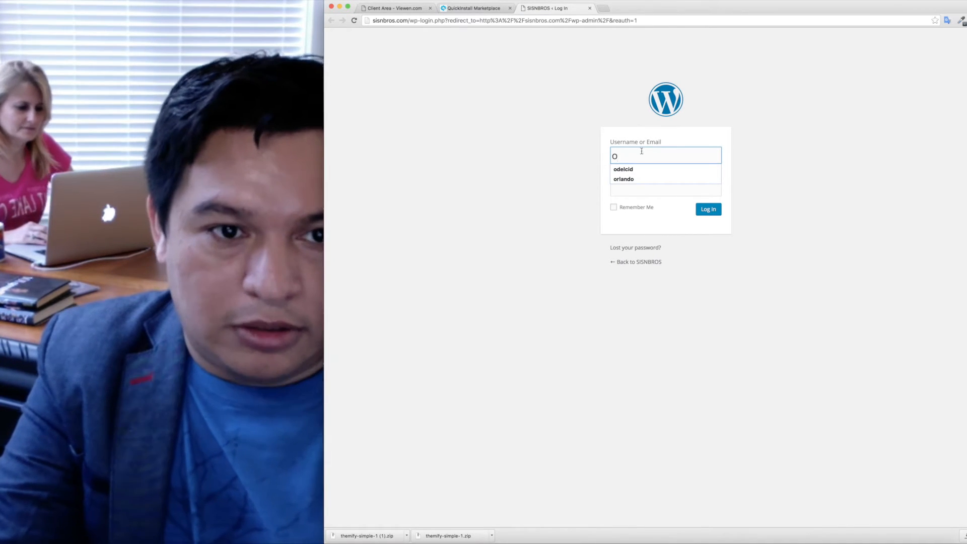
pyautogui.click(623, 179)
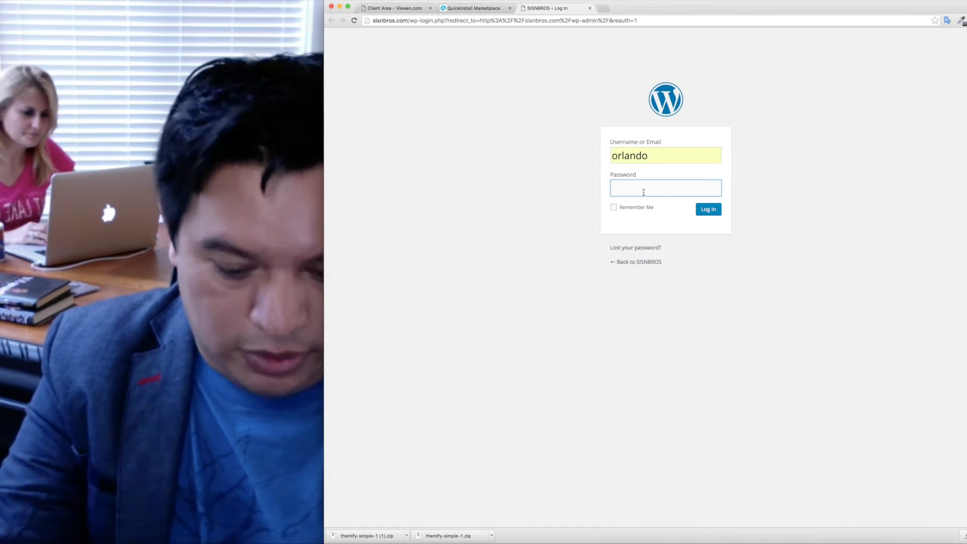
pyautogui.write('password')
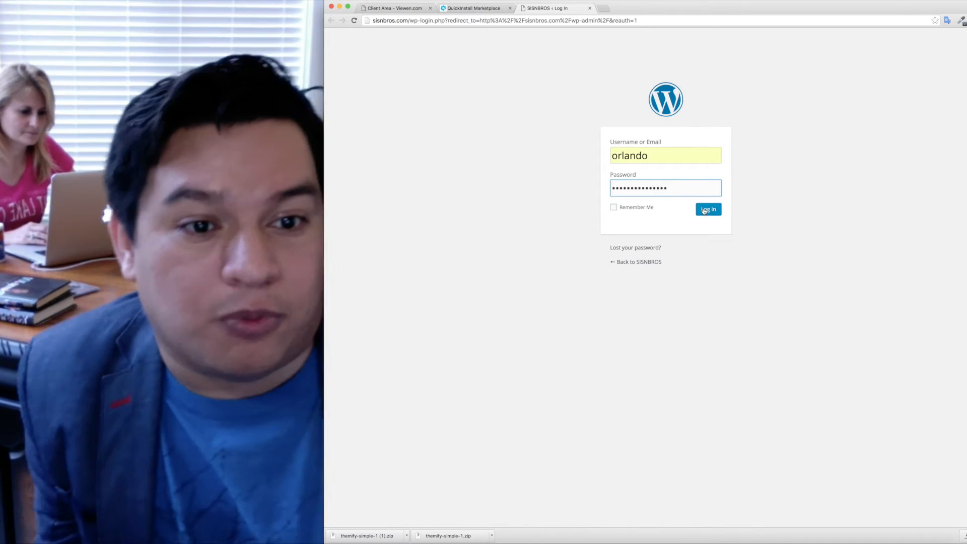
pyautogui.click(707, 209)
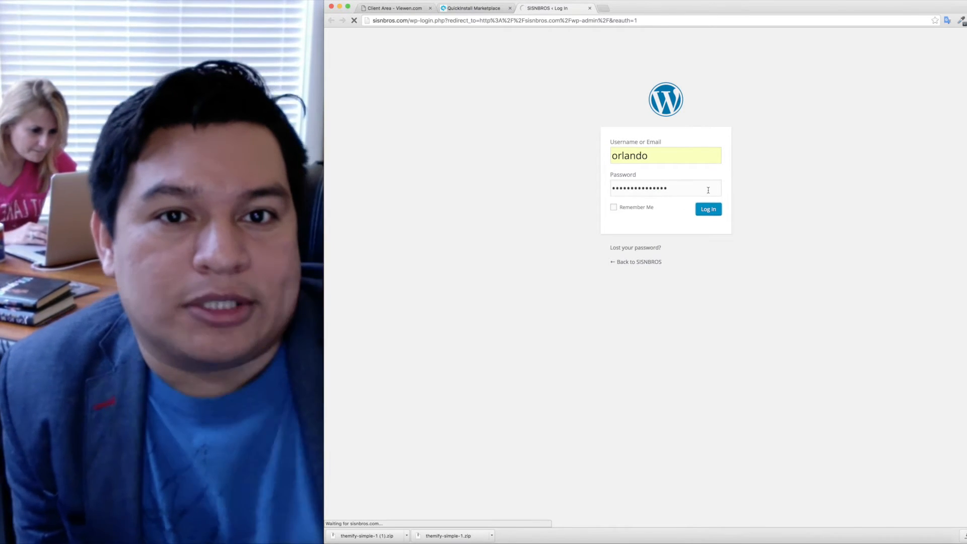
pyautogui.click(707, 209)
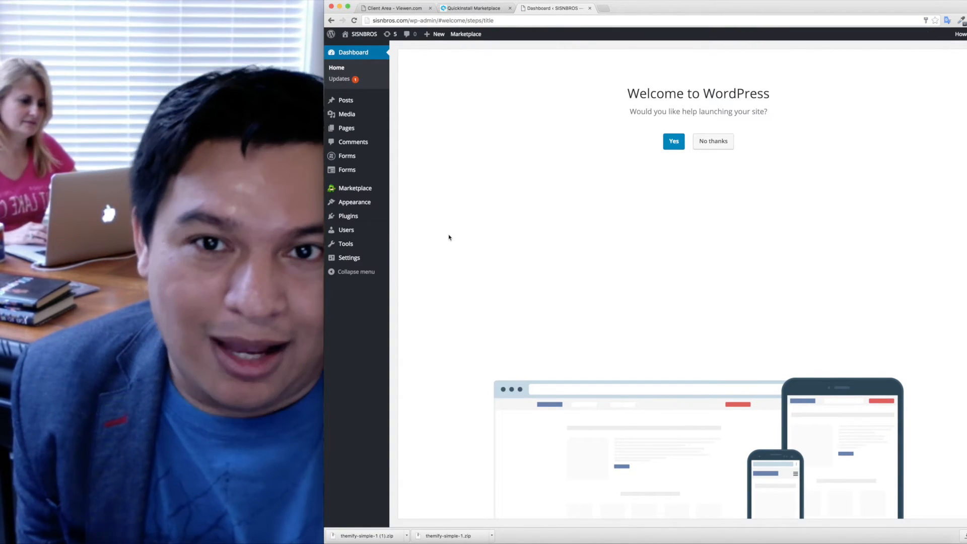
pyautogui.moveTo(346, 229)
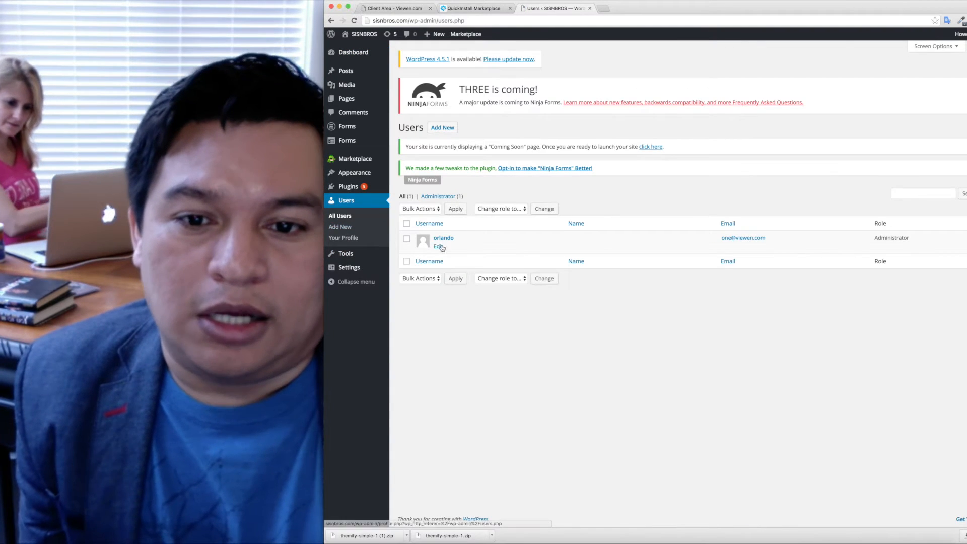
# - Generate a new admin password in the profile, confirm the weak password and update the profile
pyautogui.click(443, 238)
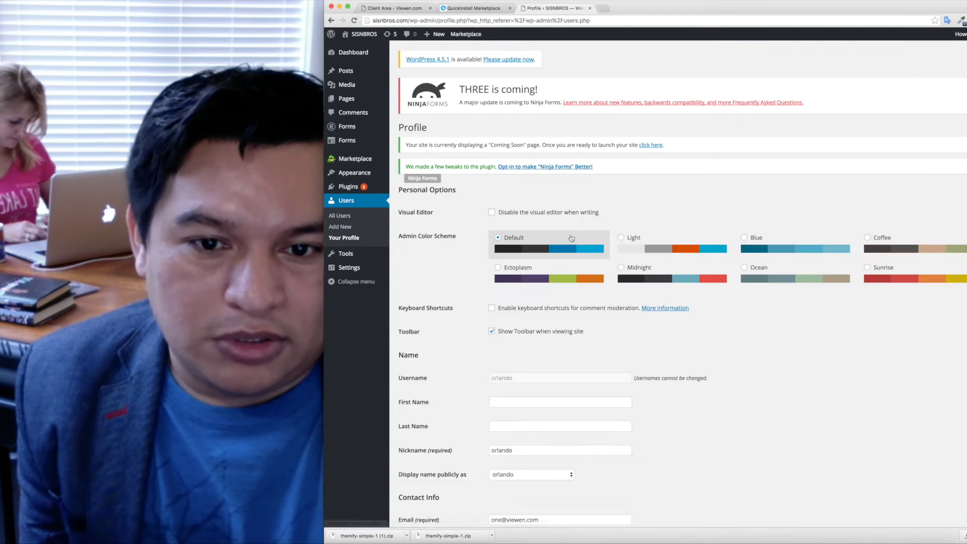
pyautogui.scroll(-3)
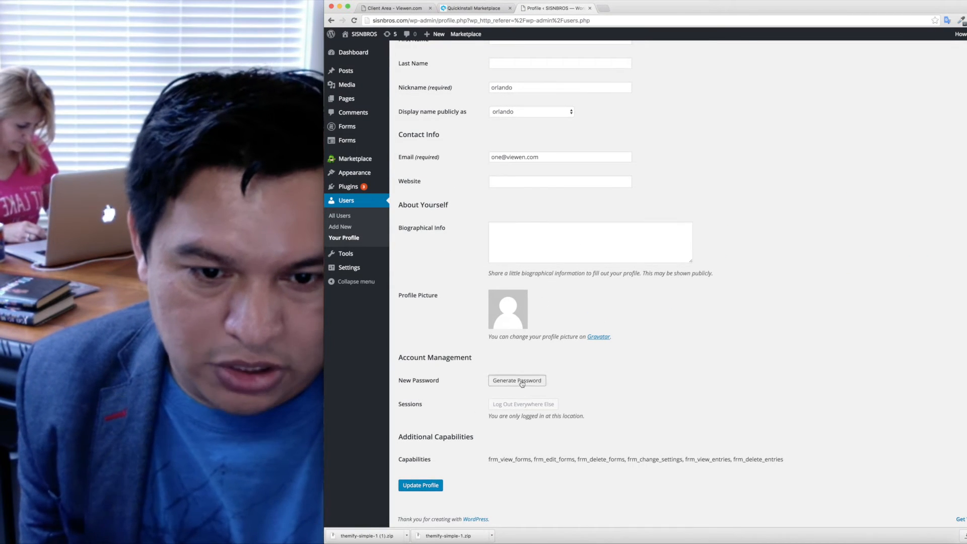
pyautogui.click(515, 380)
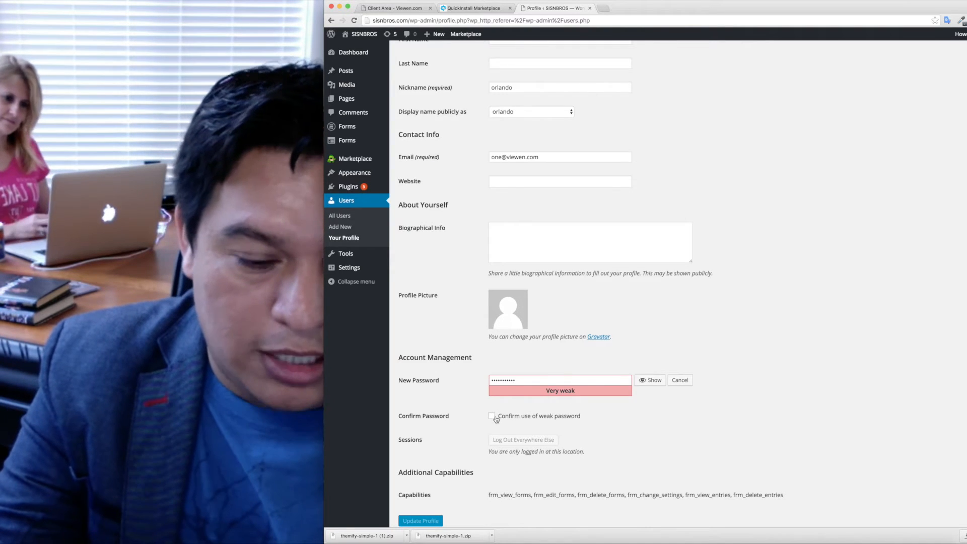
pyautogui.click(492, 416)
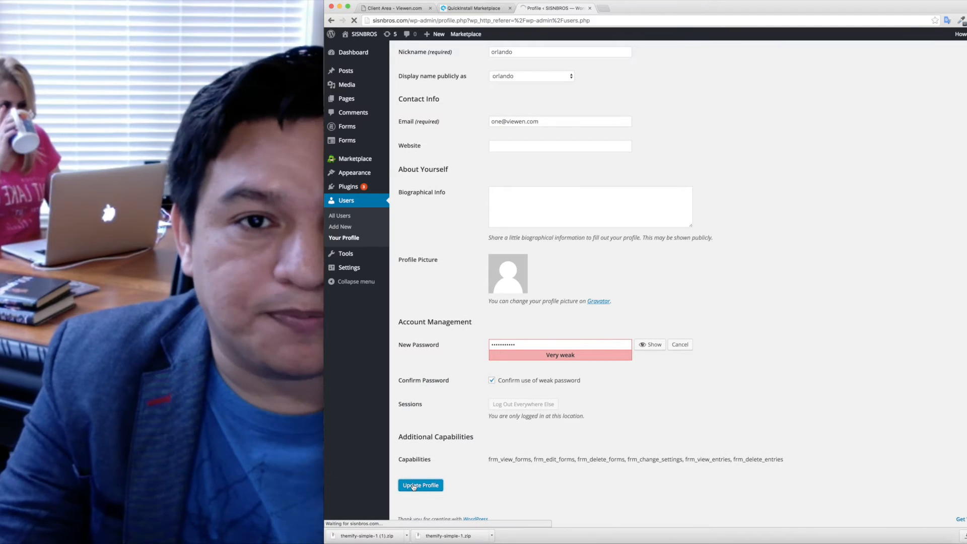
pyautogui.click(421, 485)
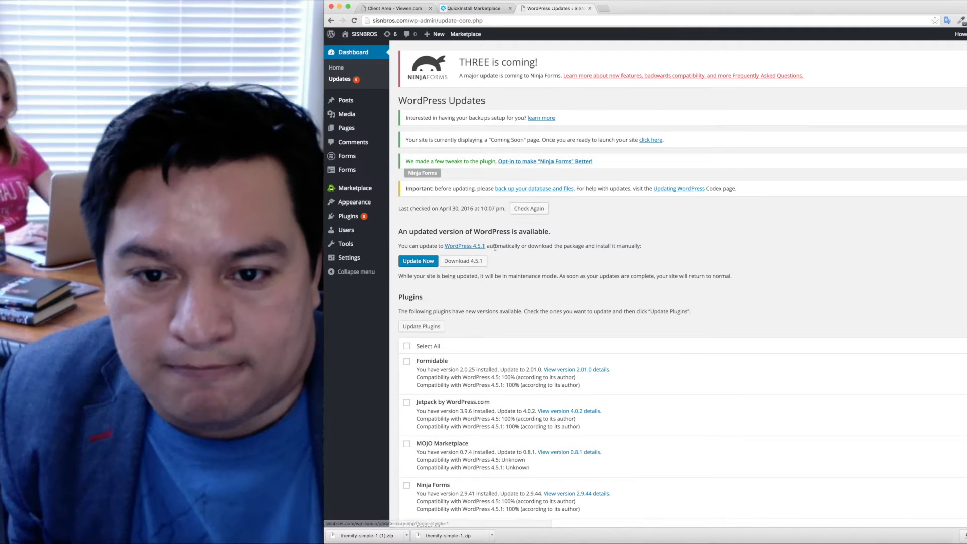
# - Run Update Now to upgrade WordPress core to version 4.5.1
pyautogui.click(417, 261)
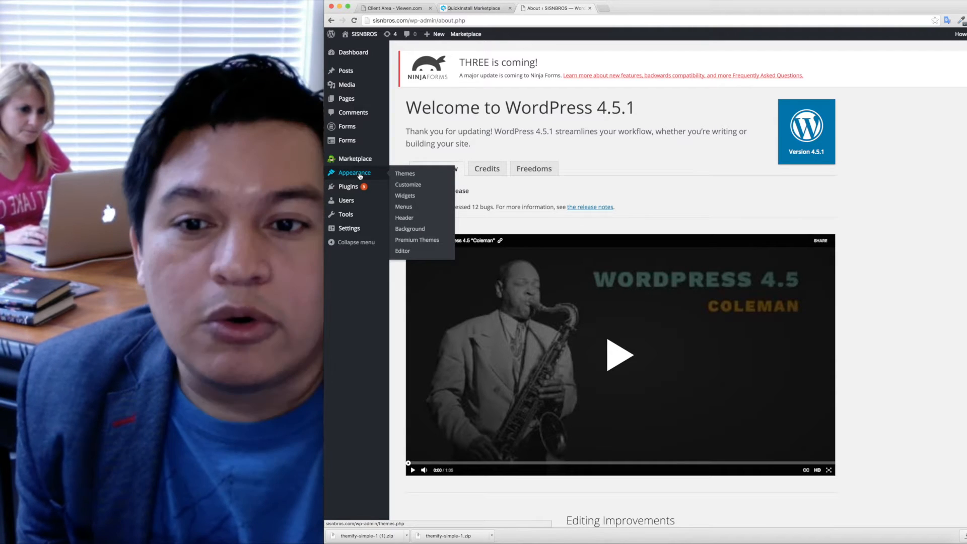
# - Reach the Upload Theme form under Appearance > Themes > Add New, plus a new browser tab
pyautogui.click(405, 173)
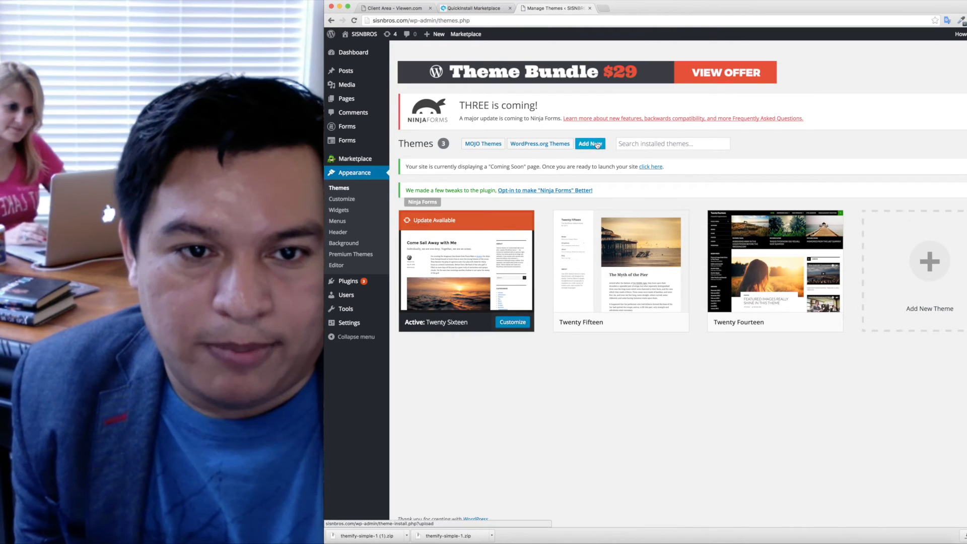
pyautogui.click(589, 143)
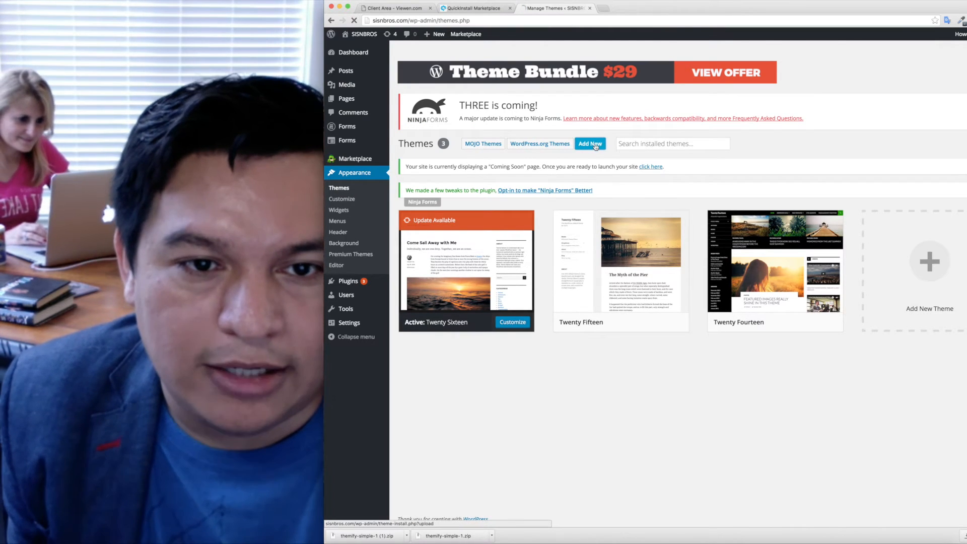
pyautogui.click(589, 143)
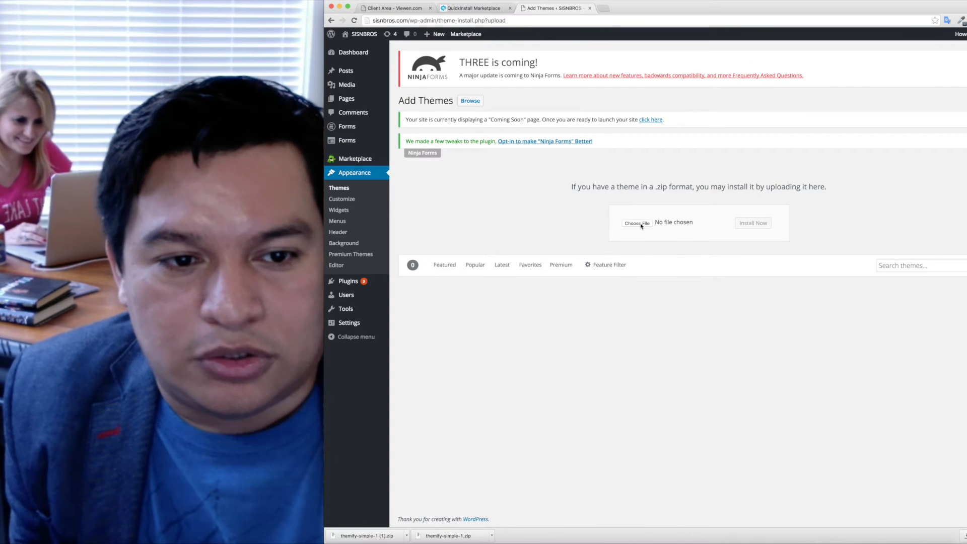
pyautogui.click(637, 223)
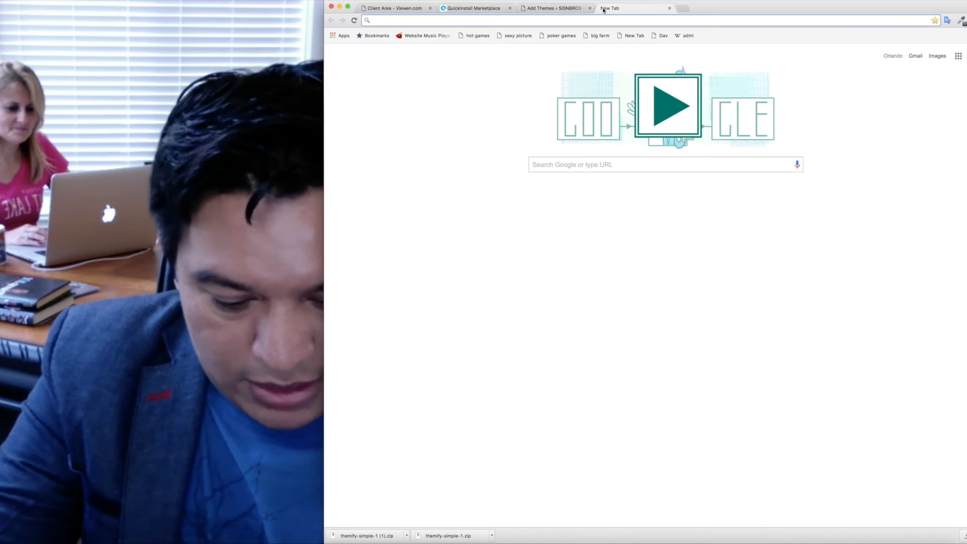
# - Visit viewen.com's Free Design page, then return to the WordPress theme upload
pyautogui.write('https://viewen.com')
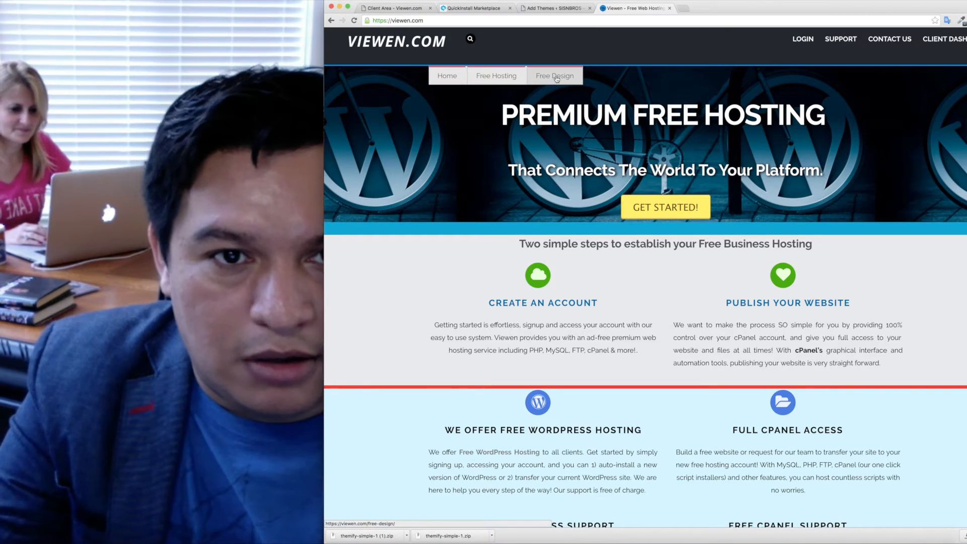
pyautogui.click(554, 75)
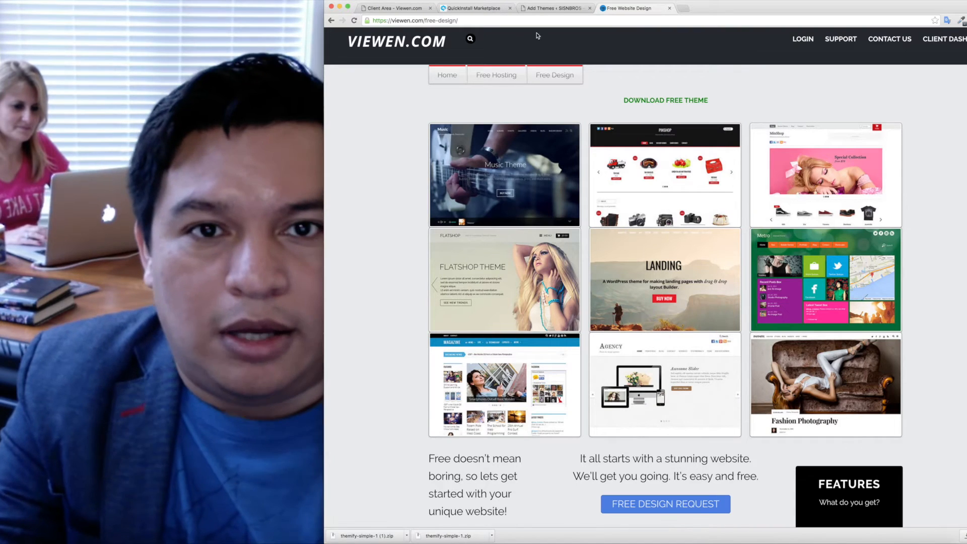
pyautogui.click(552, 9)
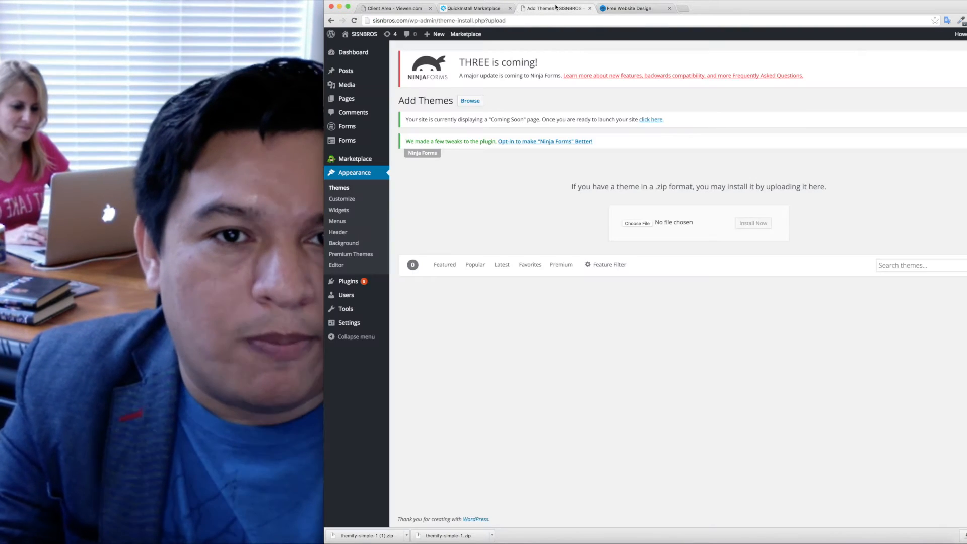
# - Upload 1-themify-simple-1.zip, install the theme and activate it
pyautogui.click(636, 222)
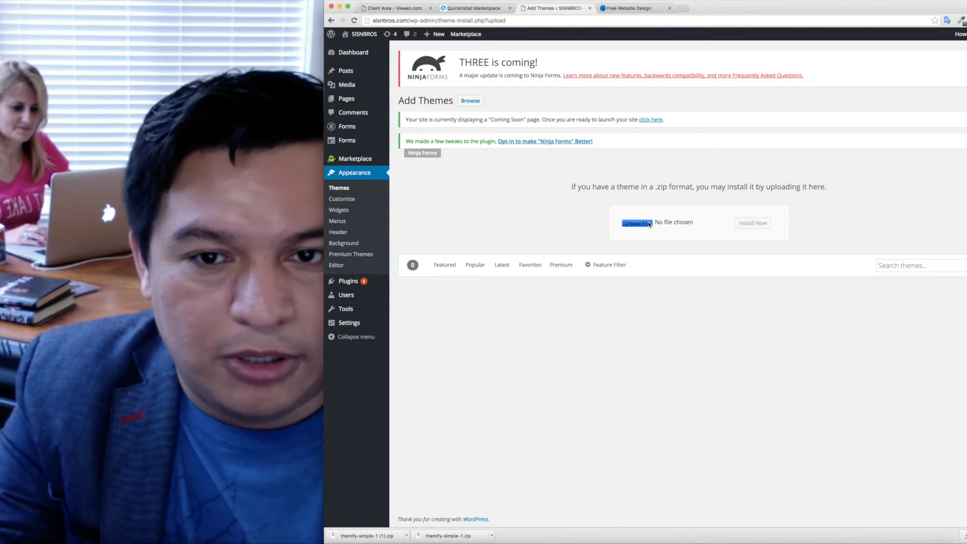
pyautogui.click(636, 223)
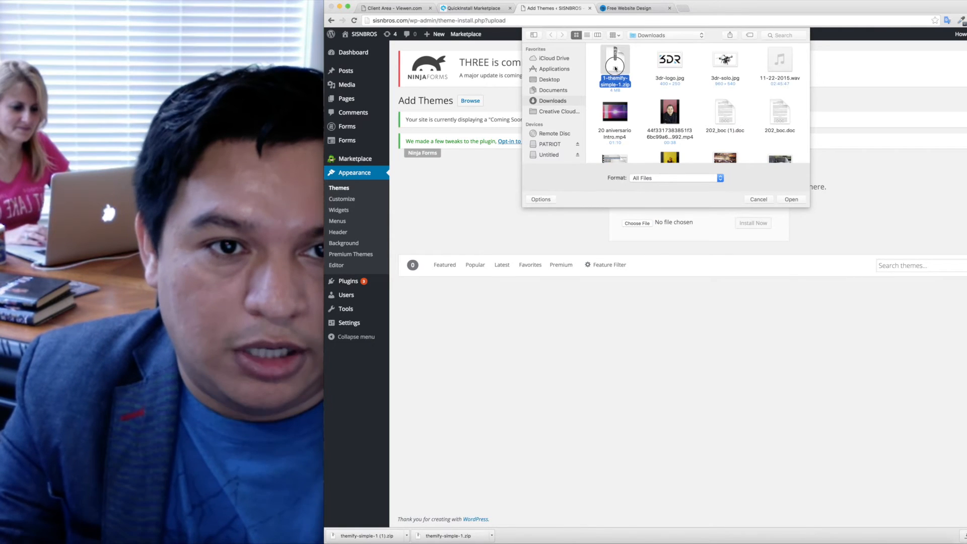
pyautogui.click(791, 200)
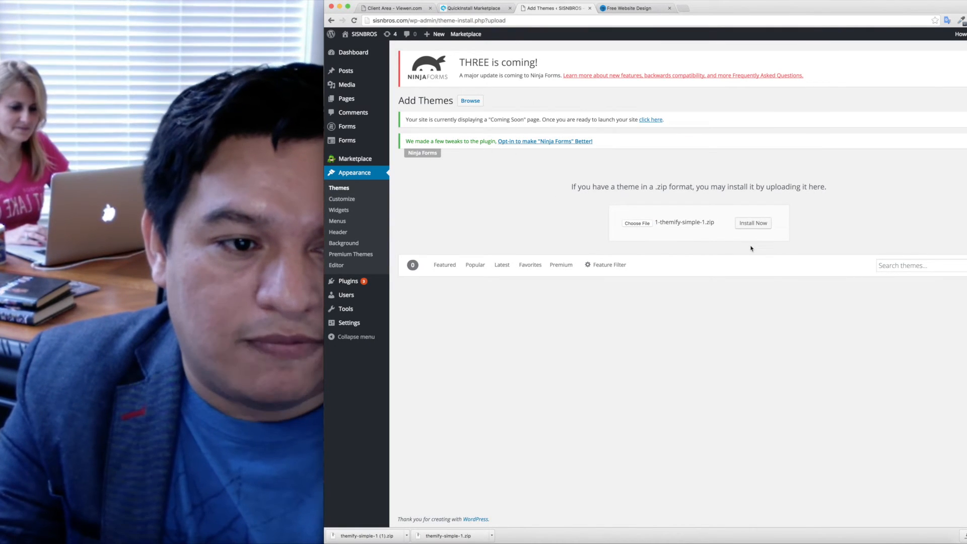
pyautogui.click(752, 222)
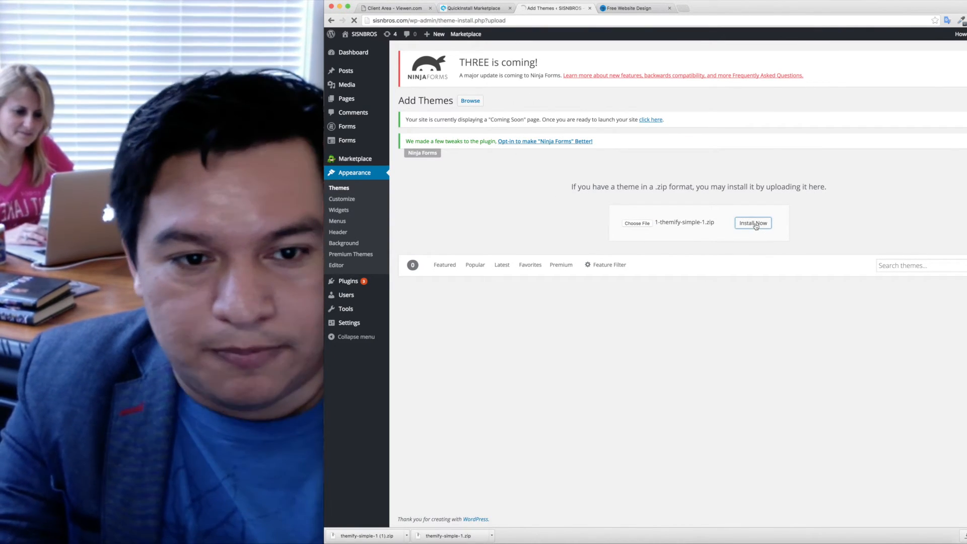
pyautogui.click(752, 222)
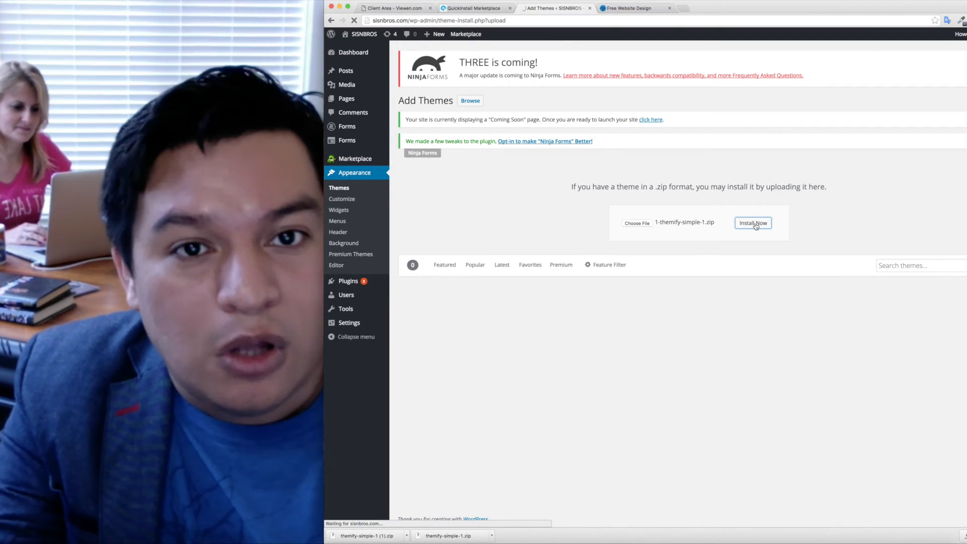
pyautogui.click(752, 222)
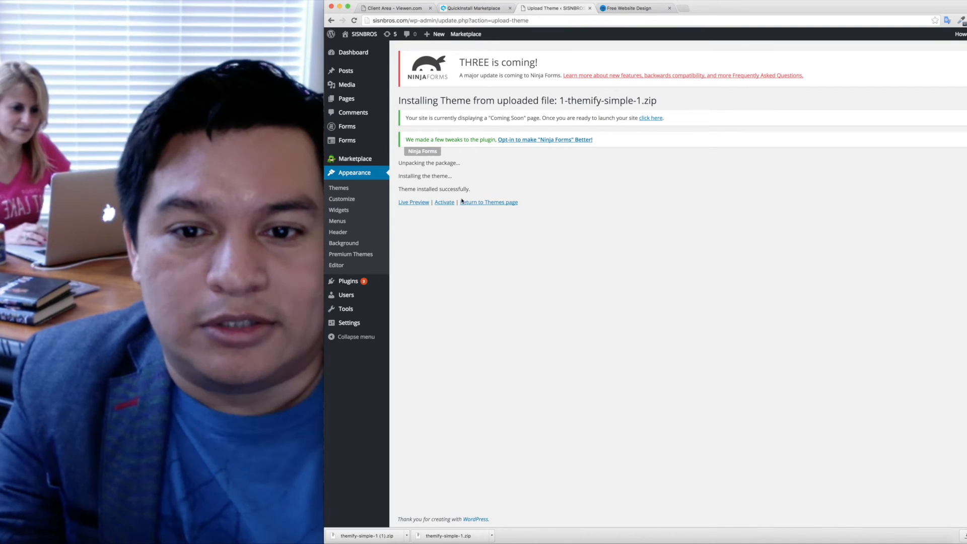
pyautogui.click(443, 202)
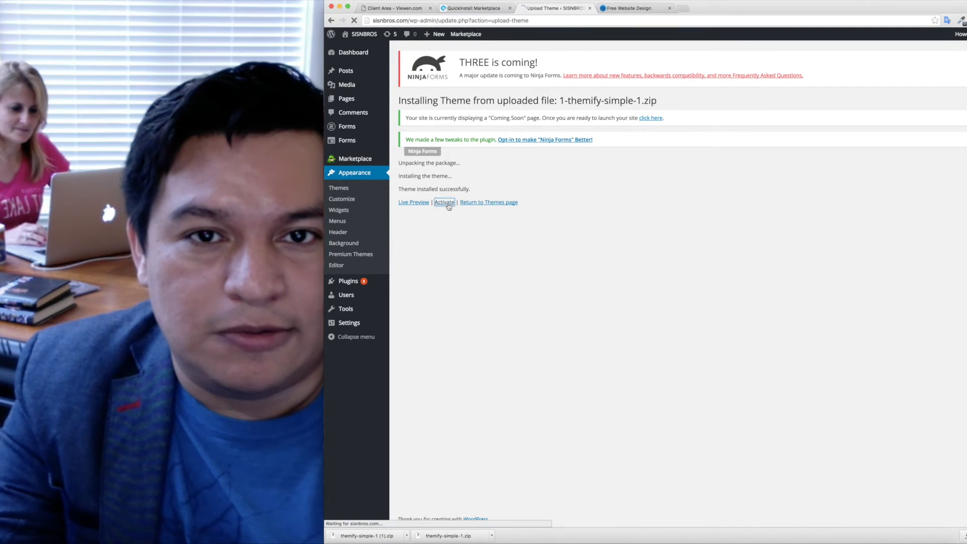
pyautogui.click(444, 201)
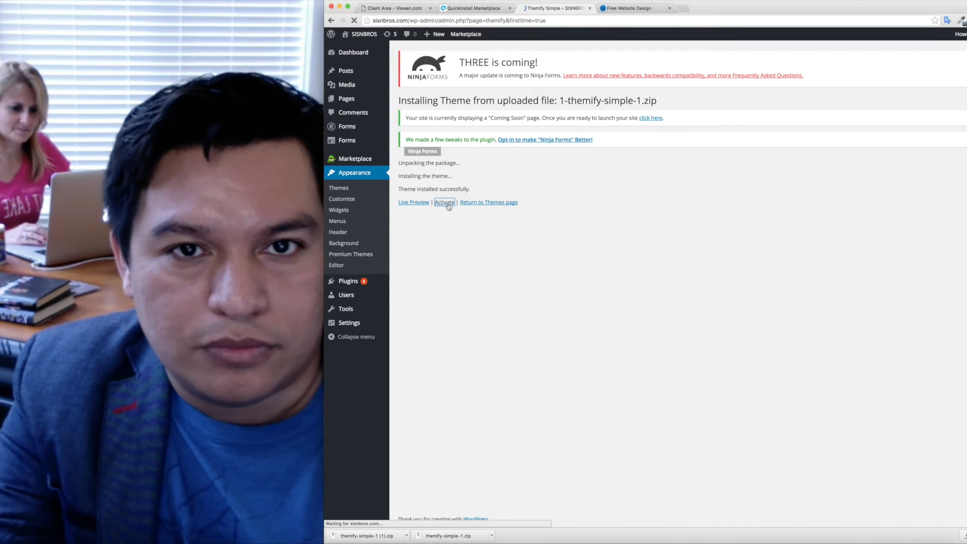
# - Update Themify Simple to version 1.0.7 from its version notice
pyautogui.click(445, 201)
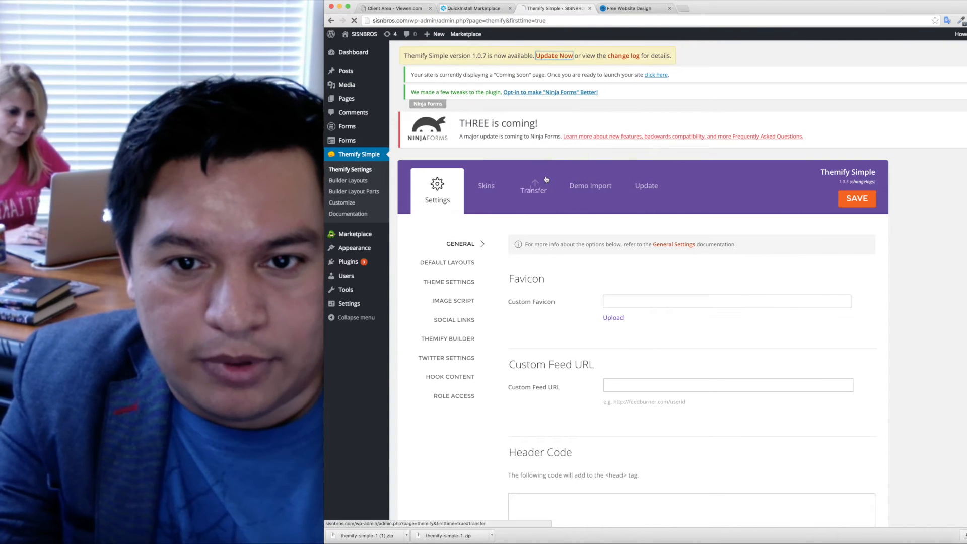
pyautogui.click(554, 55)
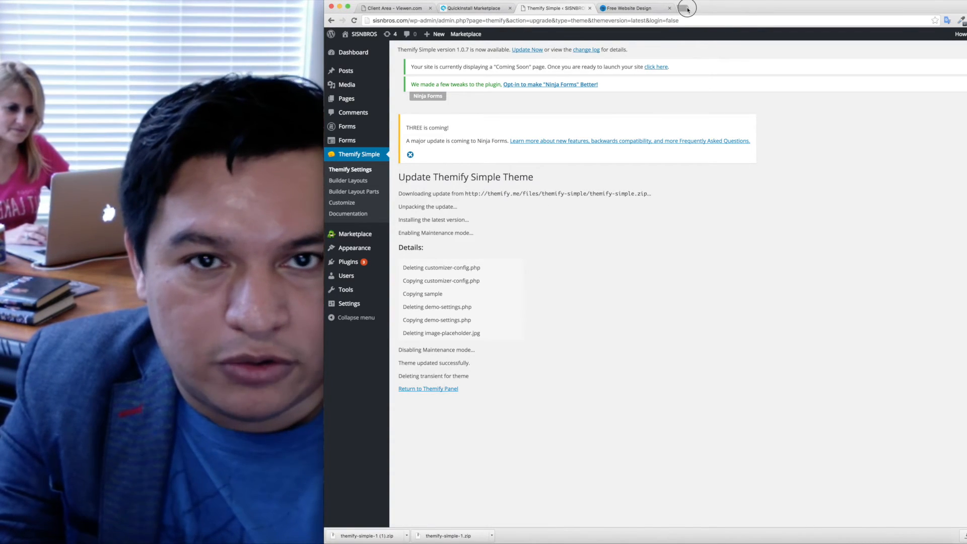
# - View the live sisnbros.com homepage, then return to the 'Theme updated successfully' admin screen
pyautogui.click(686, 8)
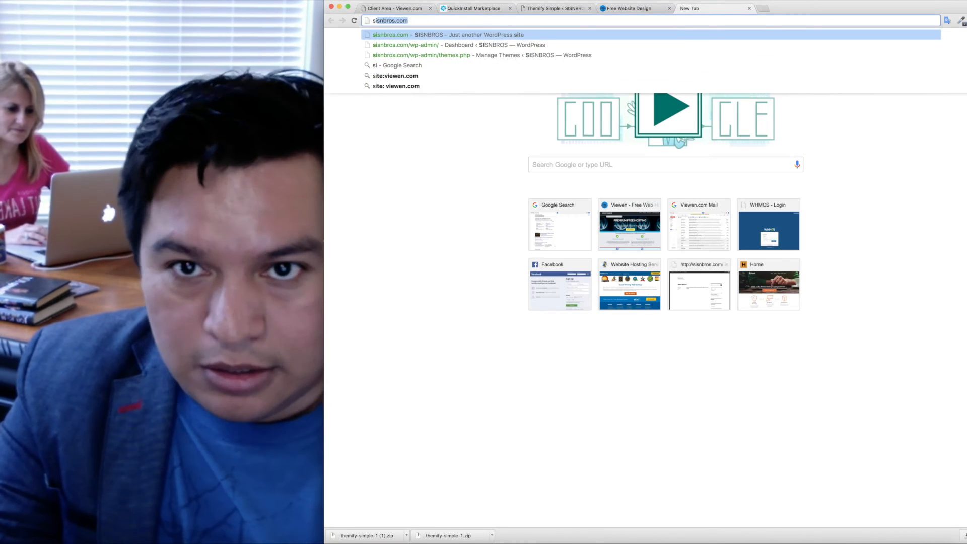
pyautogui.click(446, 34)
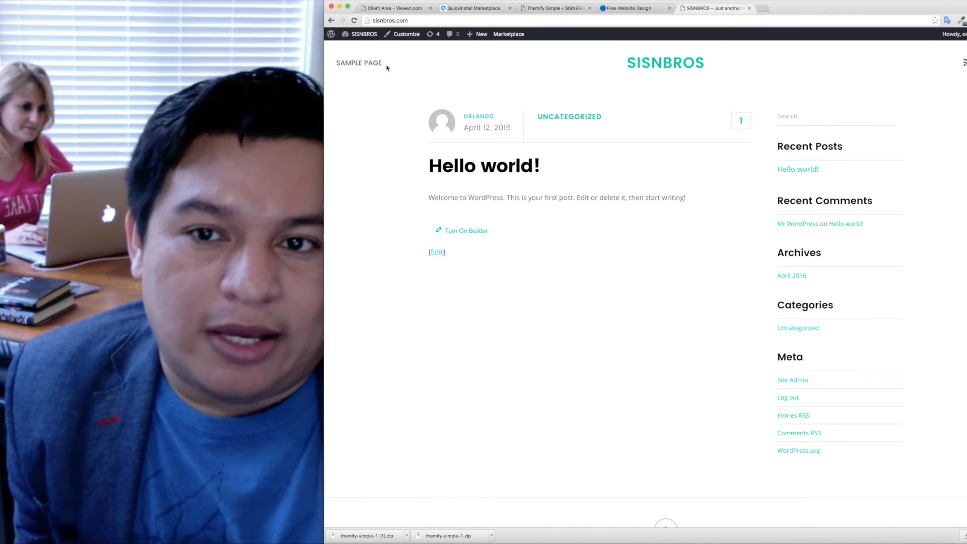
pyautogui.moveTo(512, 69)
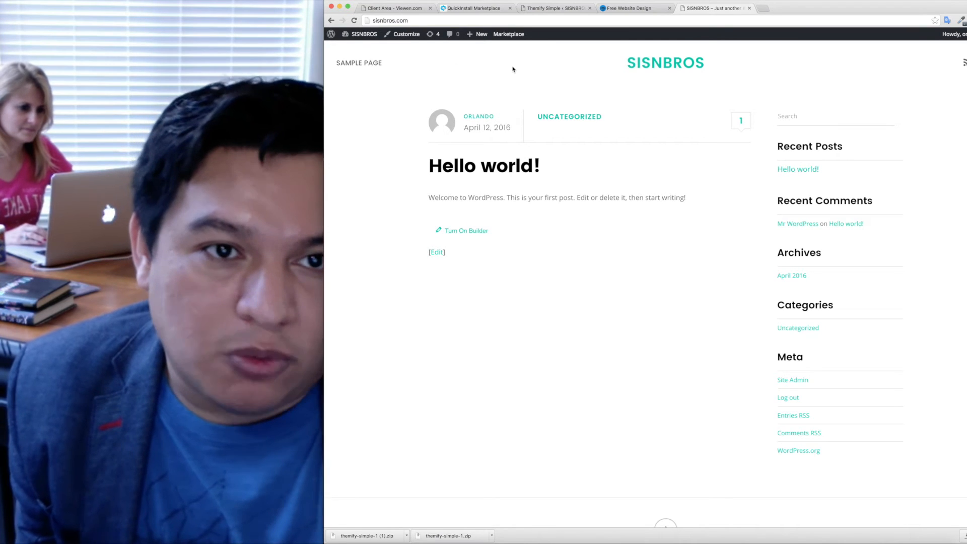
pyautogui.click(629, 8)
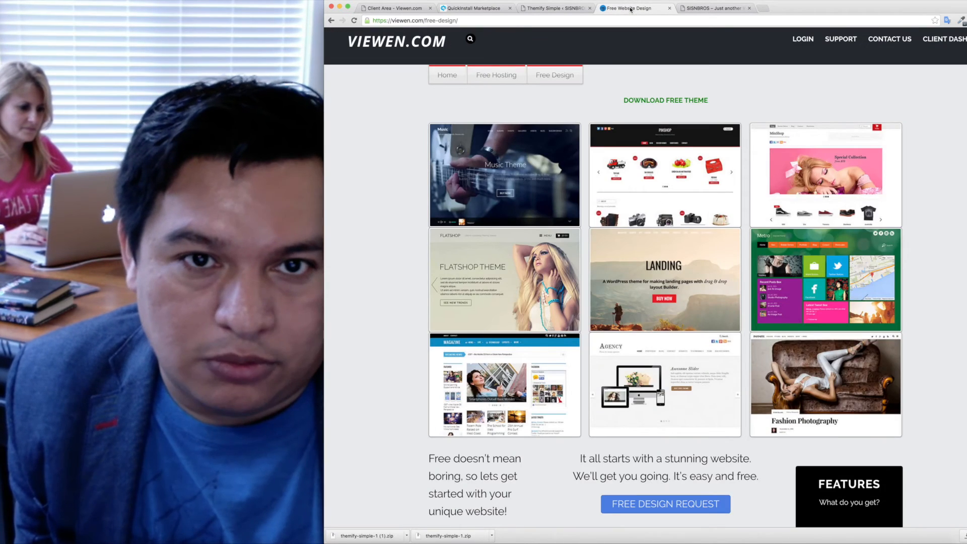
pyautogui.click(554, 8)
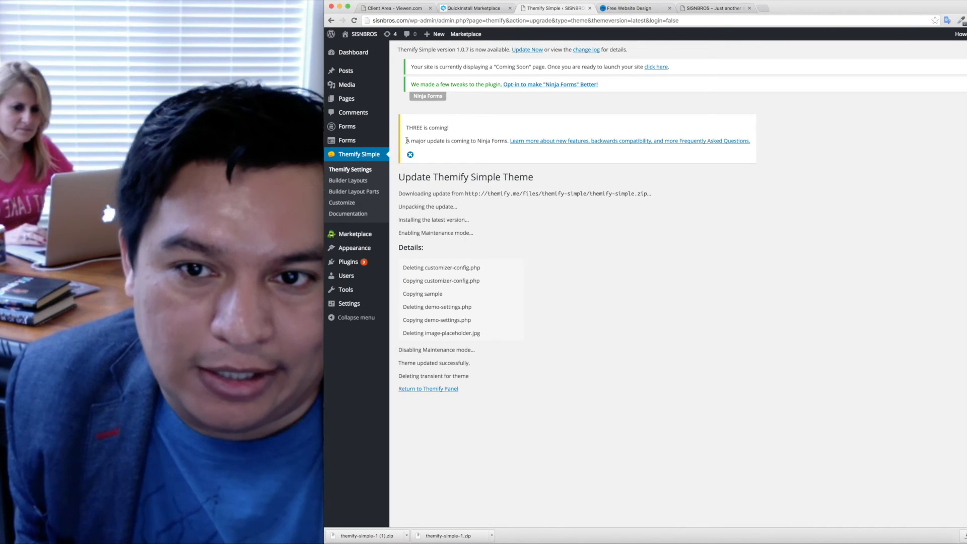
pyautogui.moveTo(346, 98)
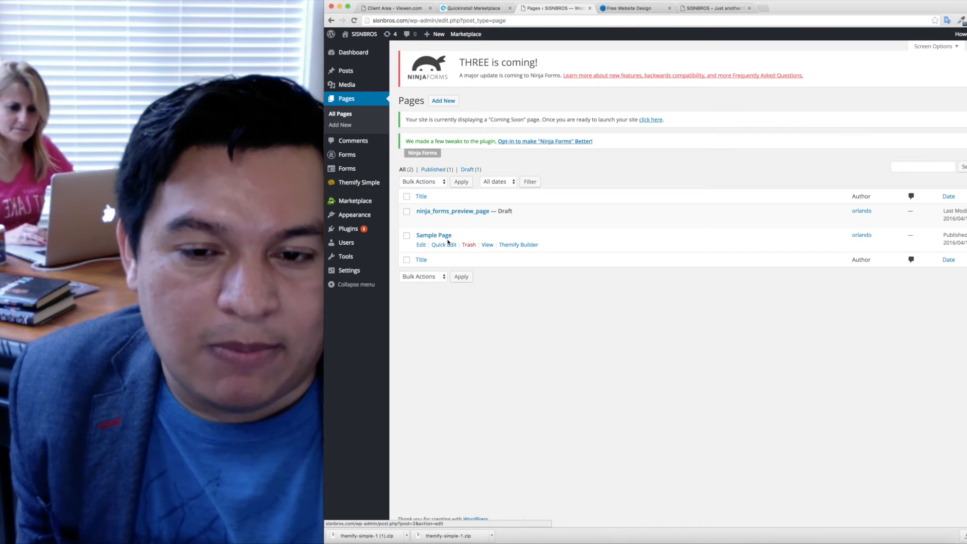
# - Edit the Sample Page and change its title to 'Home', then update it
pyautogui.click(421, 244)
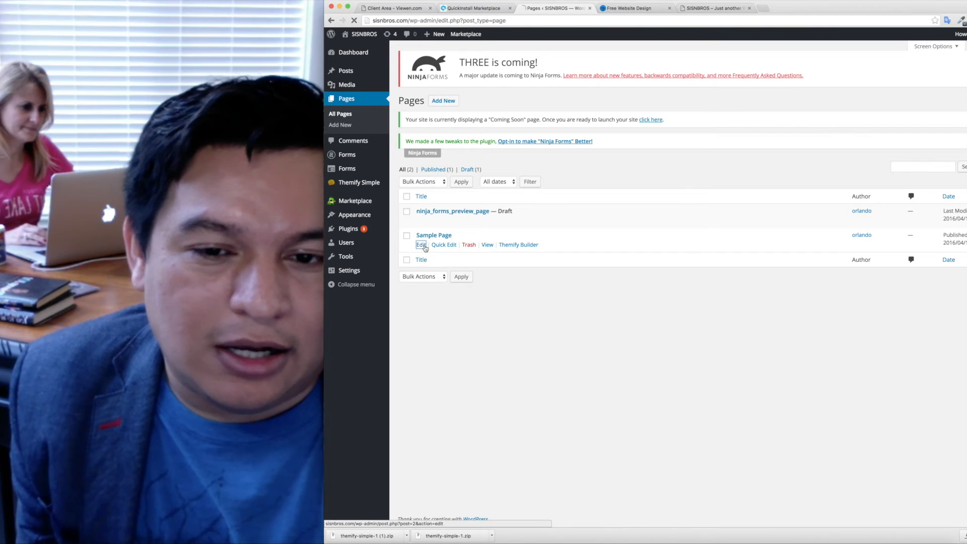
pyautogui.click(421, 244)
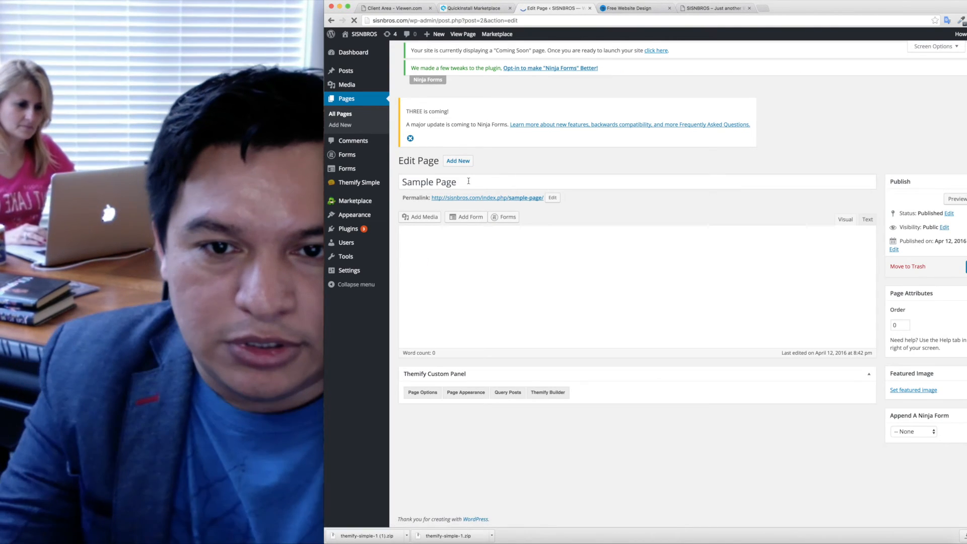
pyautogui.write('Hio')
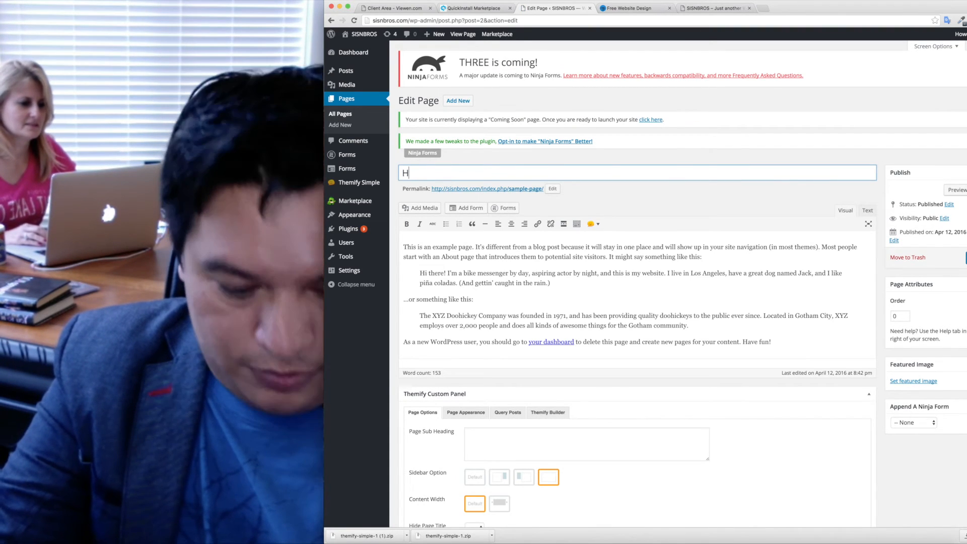
pyautogui.write('ome')
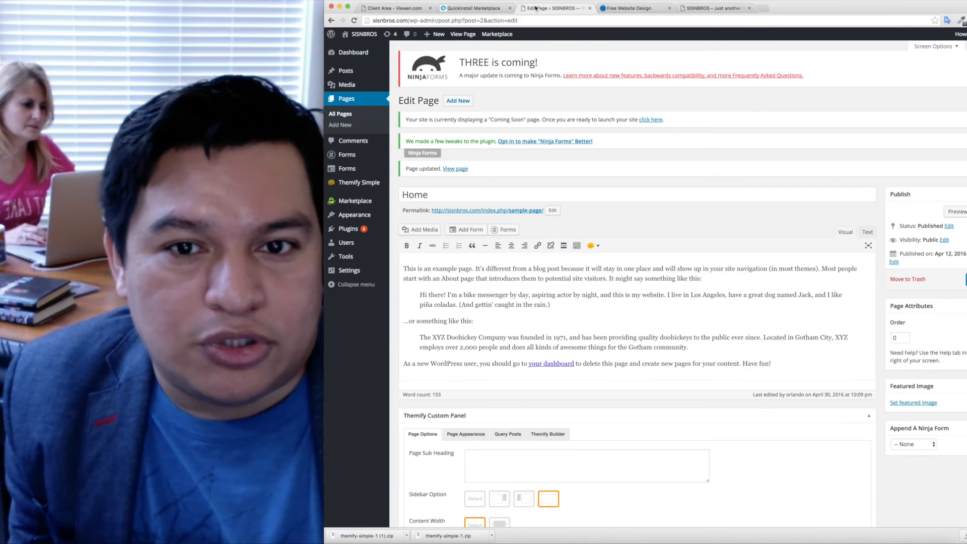
pyautogui.moveTo(457, 101)
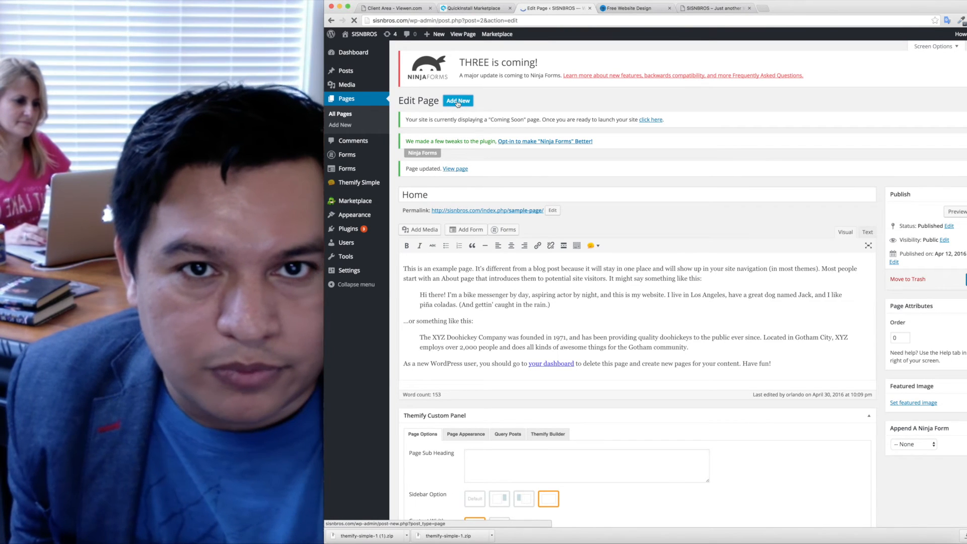
# - Publish a new 'Shop' page with order 1 and reload the live site to see Home and Shop in the menu
pyautogui.click(457, 100)
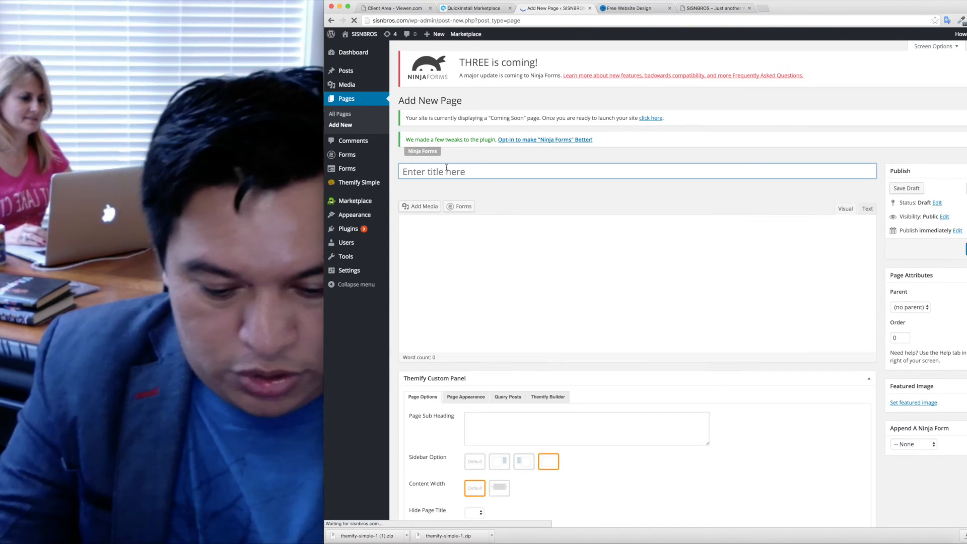
pyautogui.write('Shop')
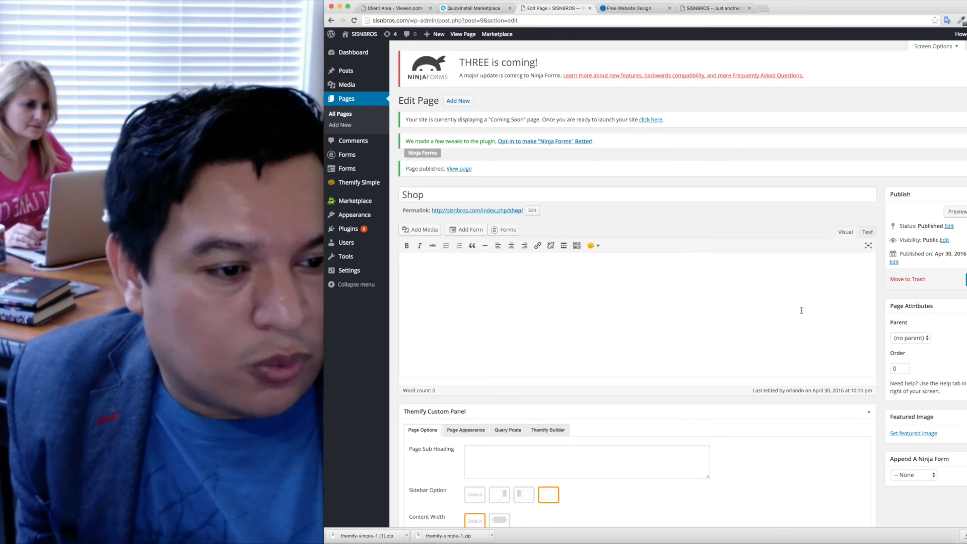
pyautogui.click(899, 369)
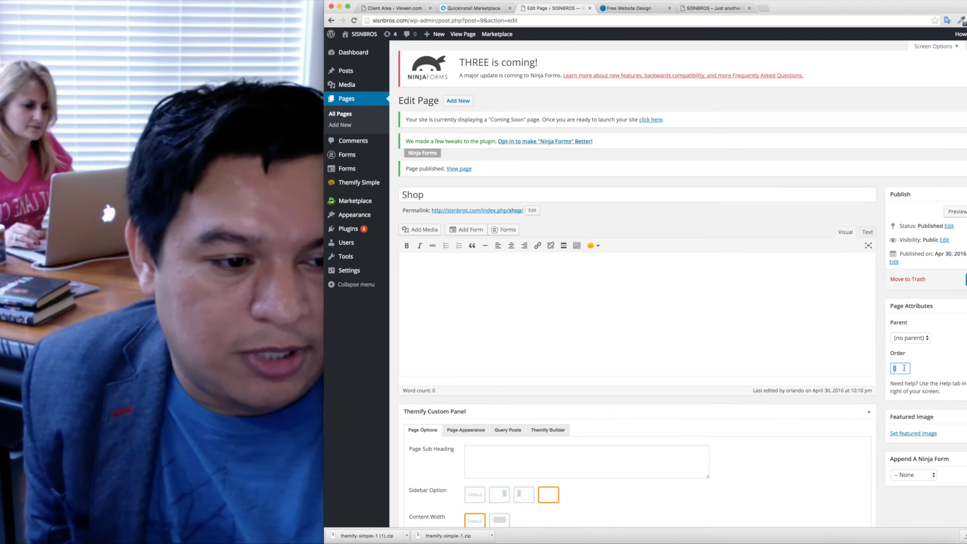
pyautogui.write('1')
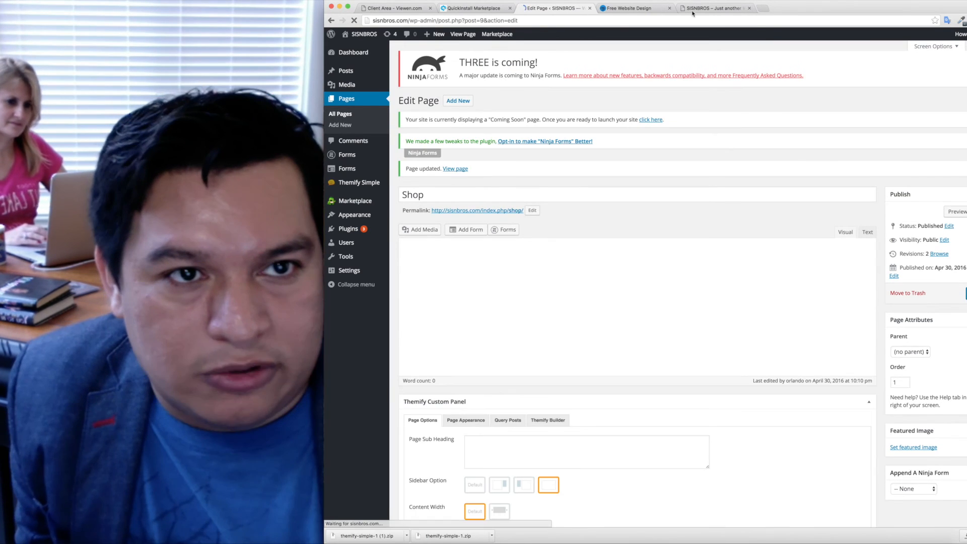
pyautogui.click(712, 8)
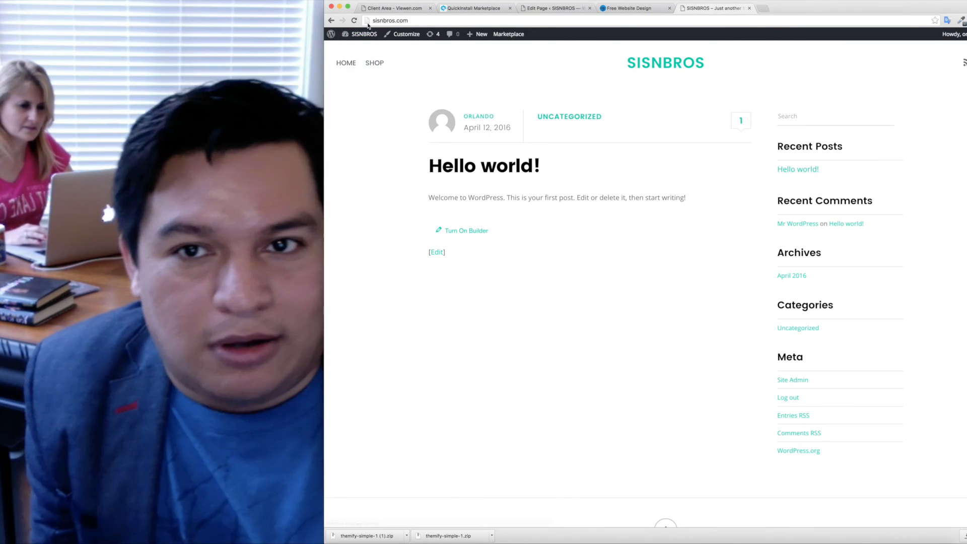
pyautogui.click(353, 20)
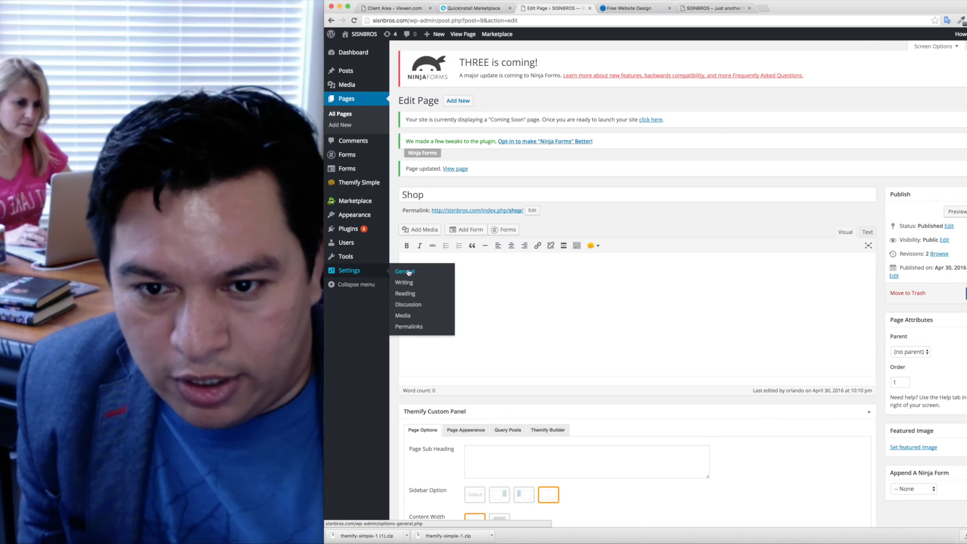
pyautogui.moveTo(405, 293)
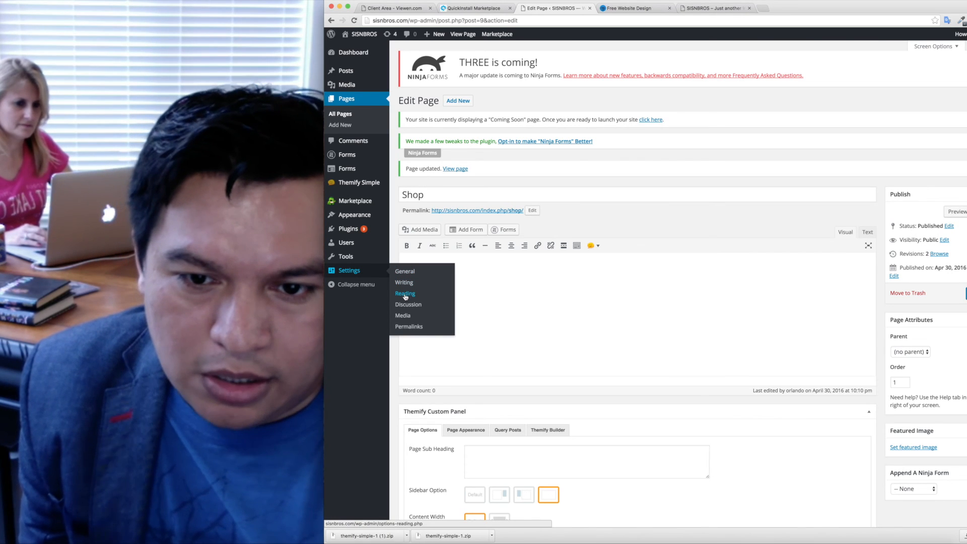
# - In Reading settings, choose a static front page set to Home and save the changes
pyautogui.click(404, 293)
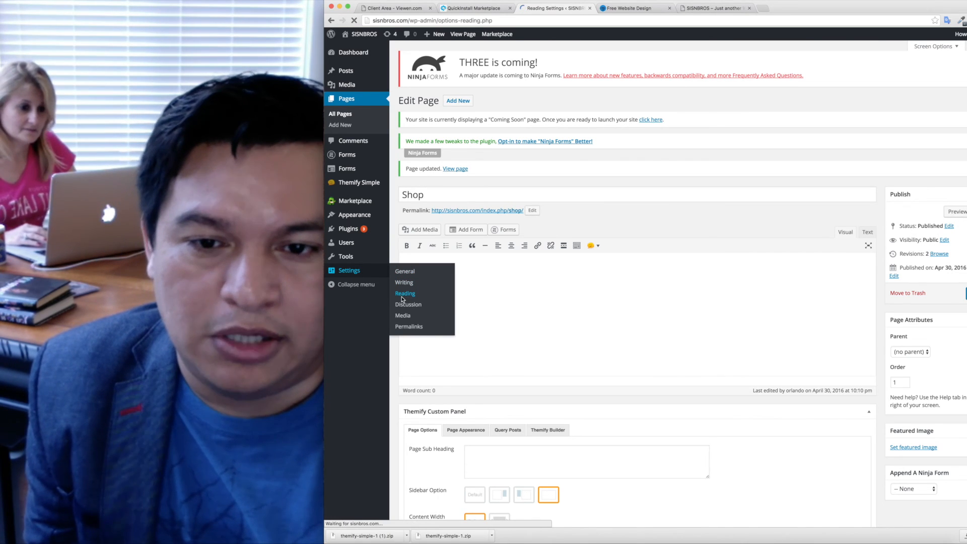
pyautogui.click(404, 293)
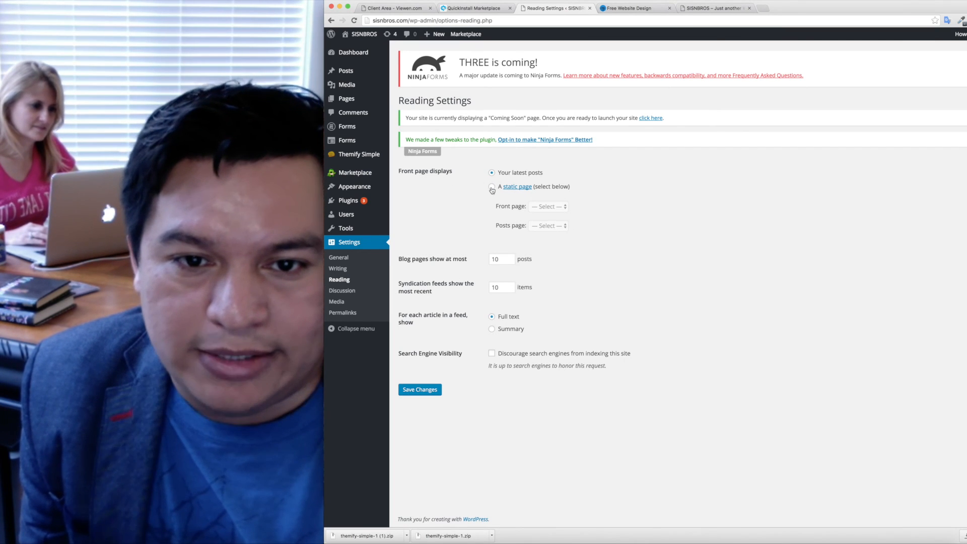
pyautogui.click(492, 187)
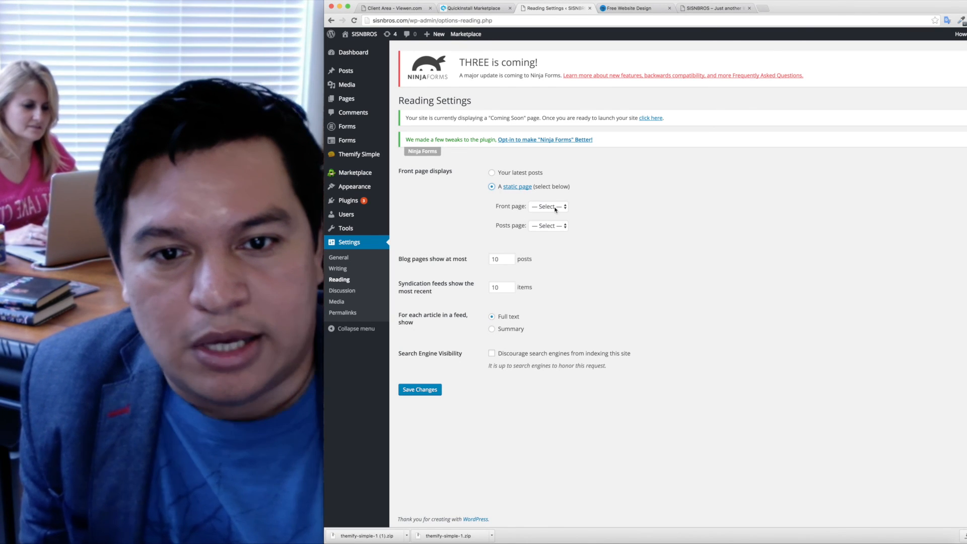
pyautogui.click(548, 205)
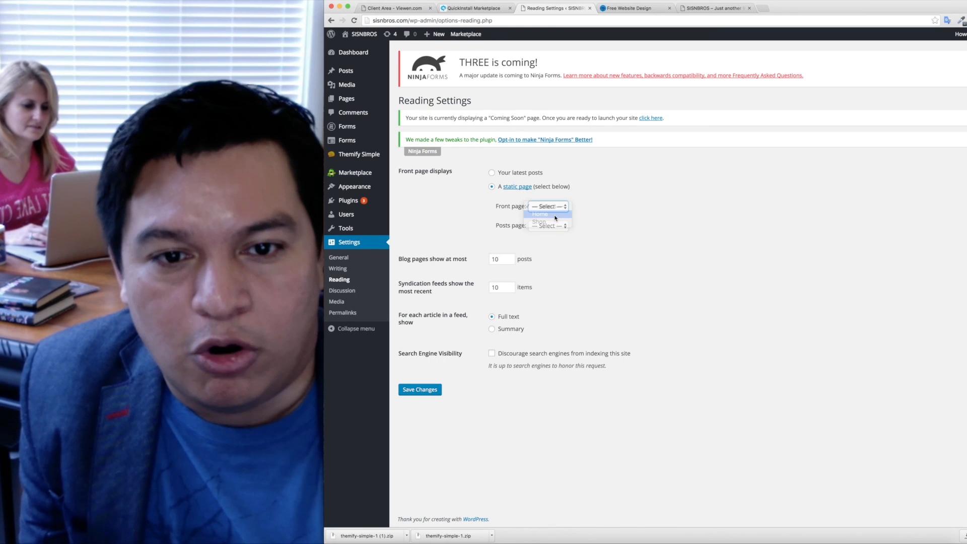
pyautogui.click(539, 214)
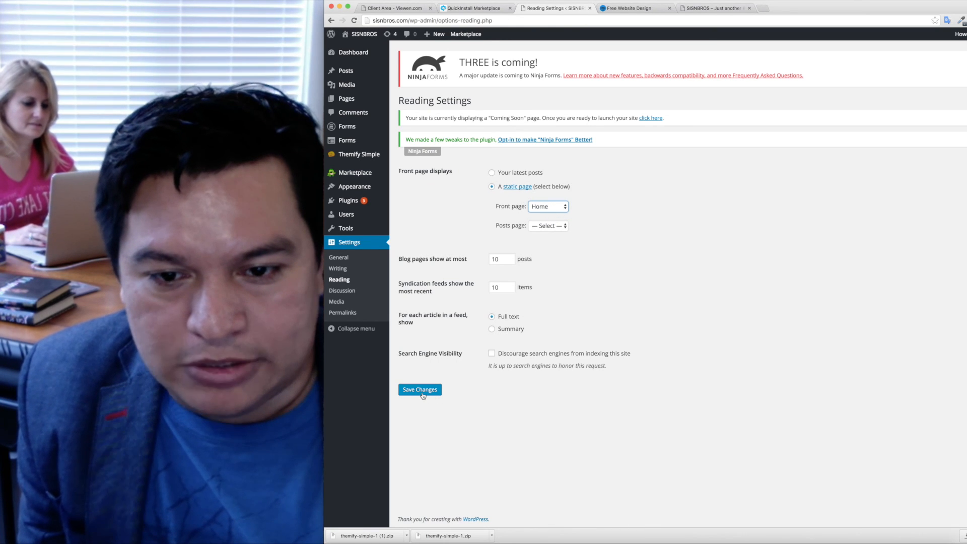
pyautogui.click(419, 388)
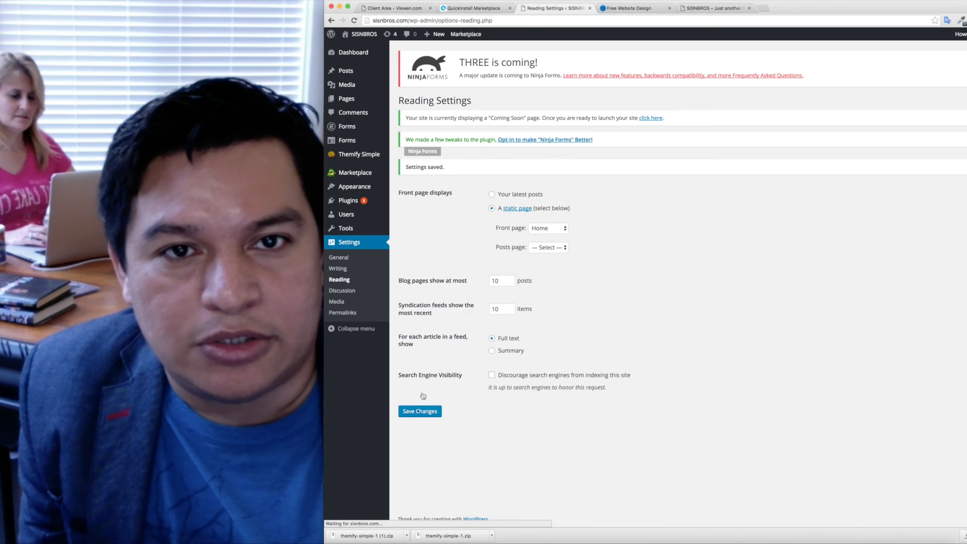
# - Reload the live sisnbros.com site to confirm it opens on the Home page
pyautogui.click(628, 8)
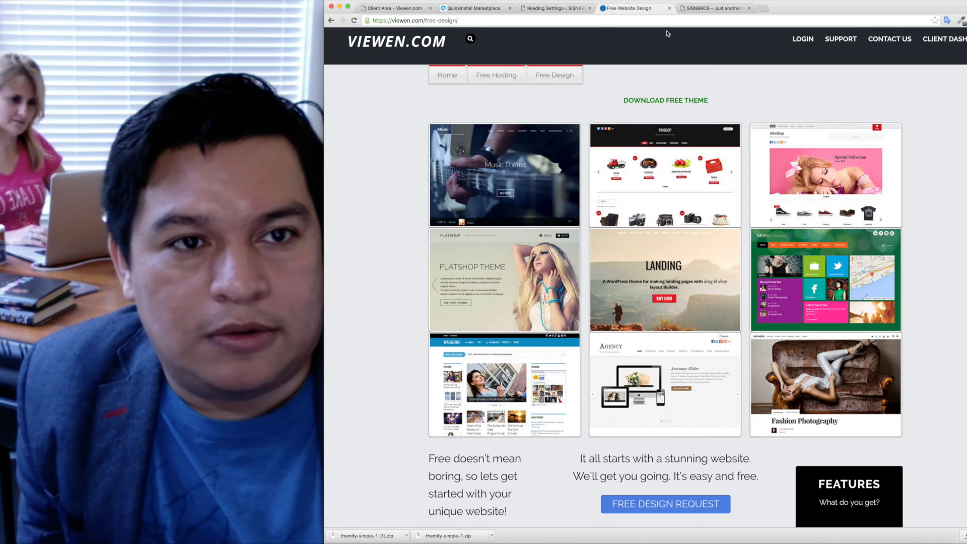
pyautogui.click(712, 8)
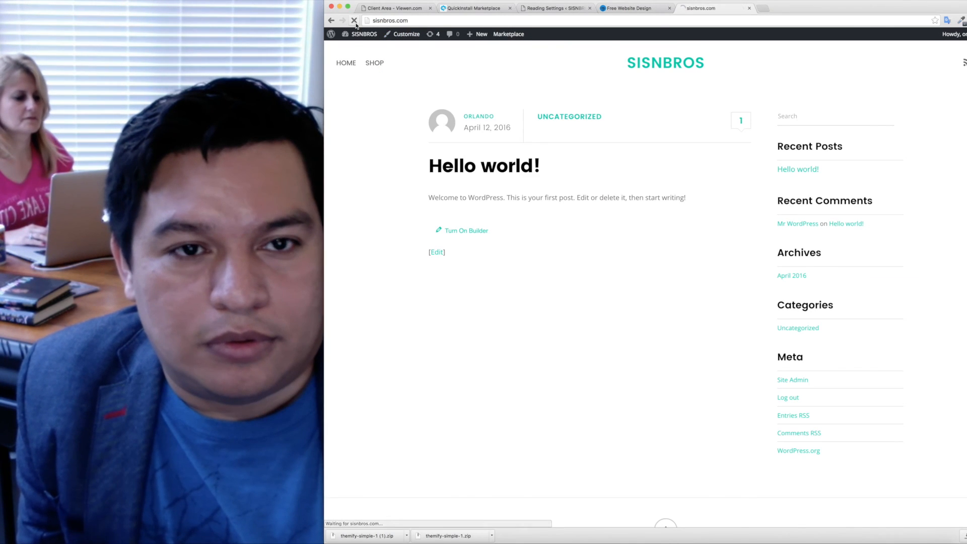
pyautogui.click(345, 62)
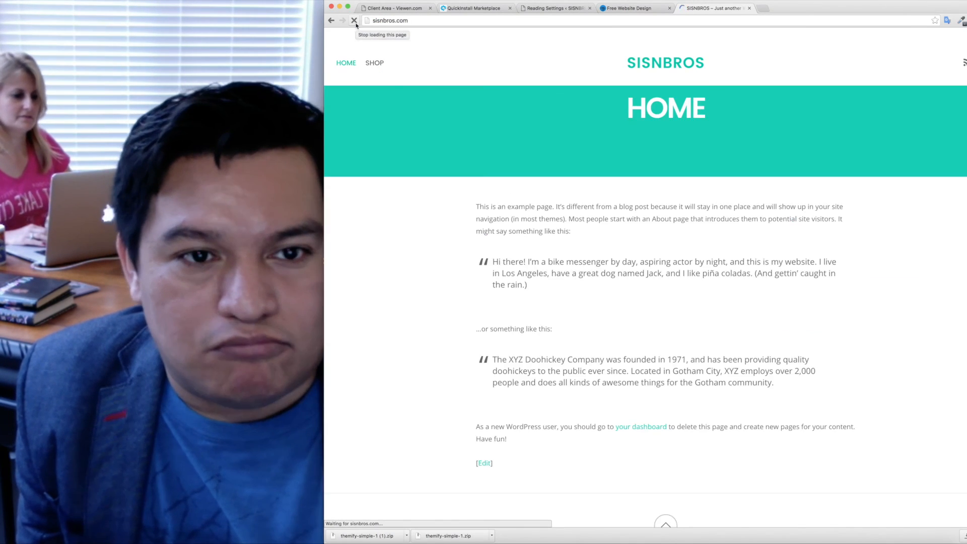